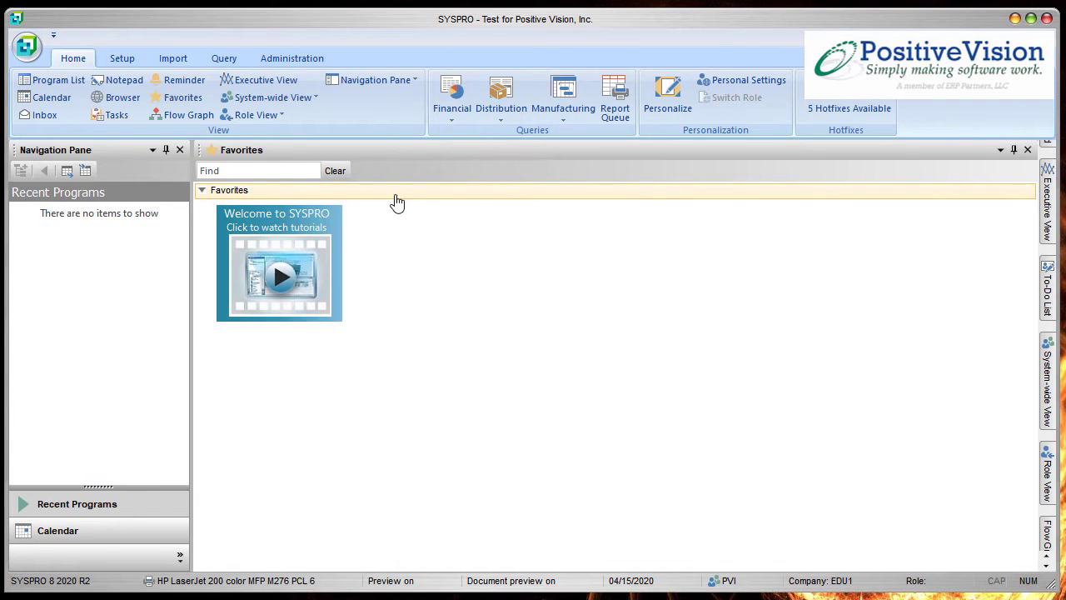
{"action": "mouse_move", "coordinate": [836, 203]}
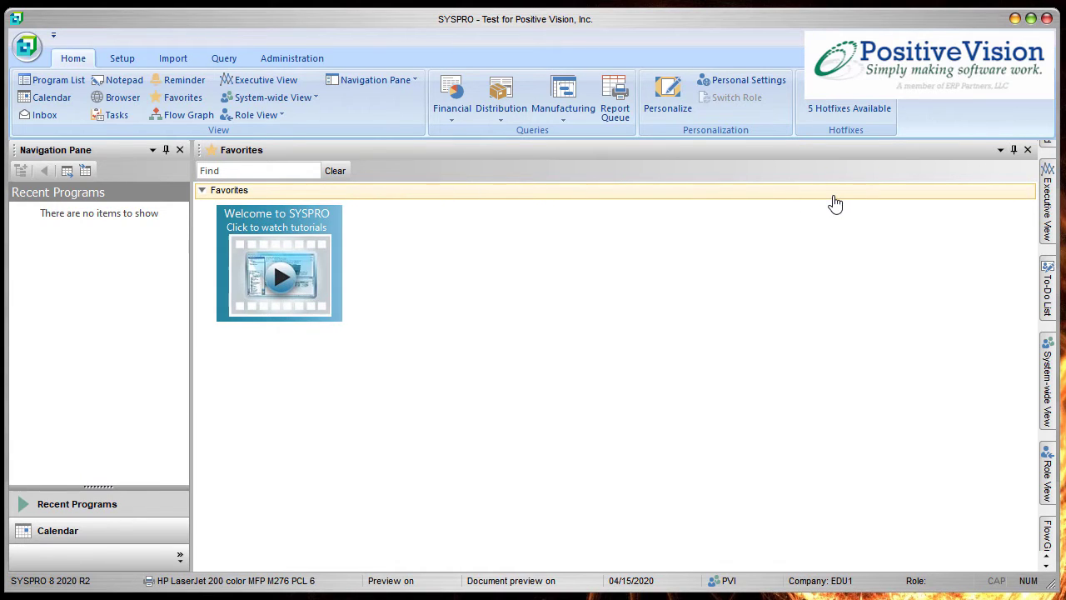
Step: Close and restore the Favorites pane so the Program List shows alongside it
{"action": "right_click", "coordinate": [836, 204]}
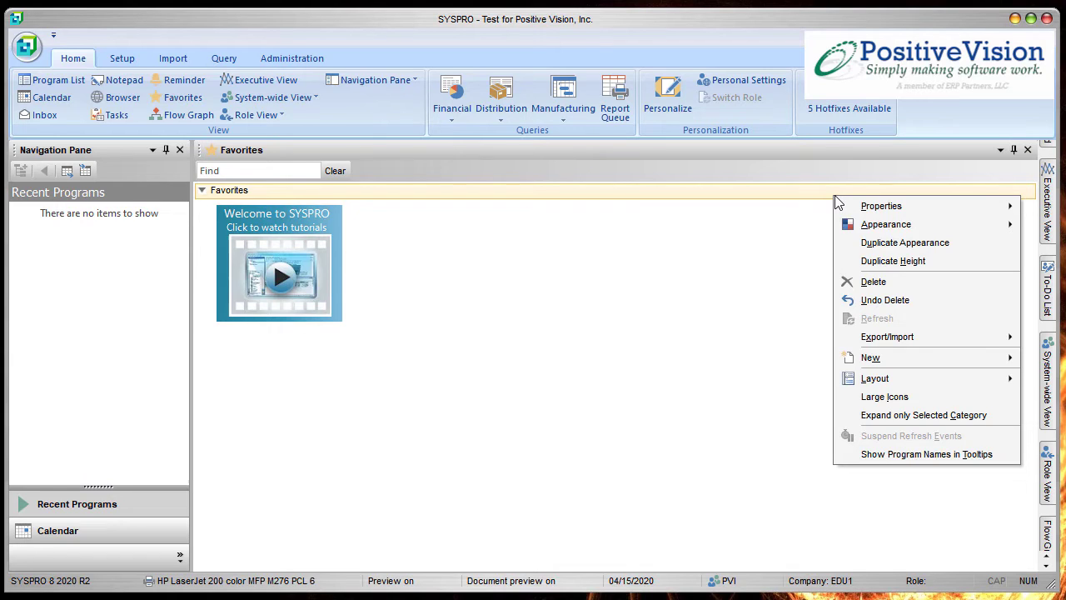
{"action": "left_click", "coordinate": [766, 156]}
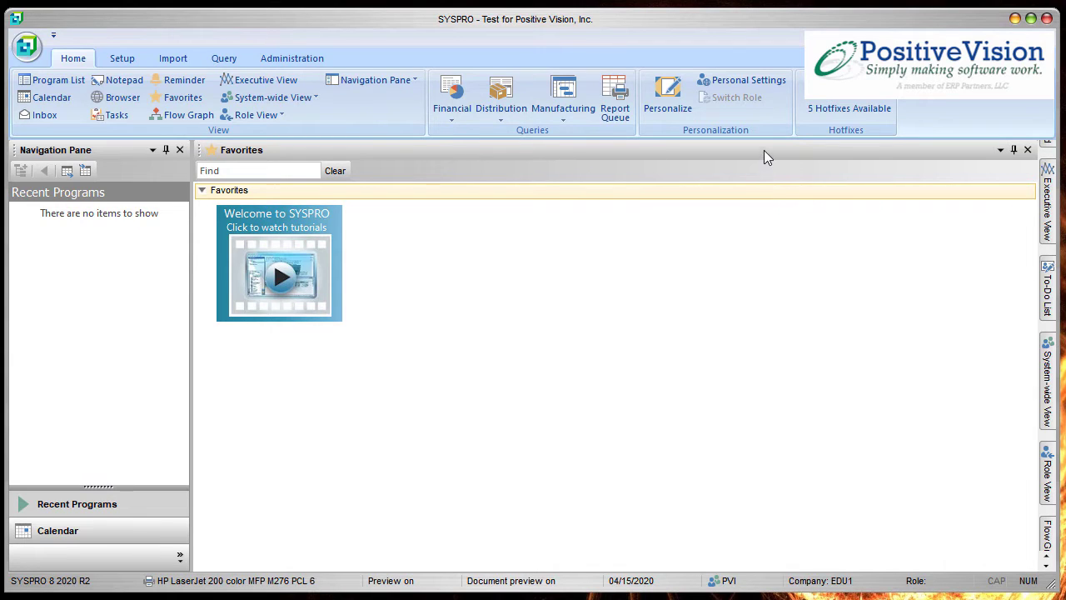
{"action": "mouse_move", "coordinate": [1027, 149]}
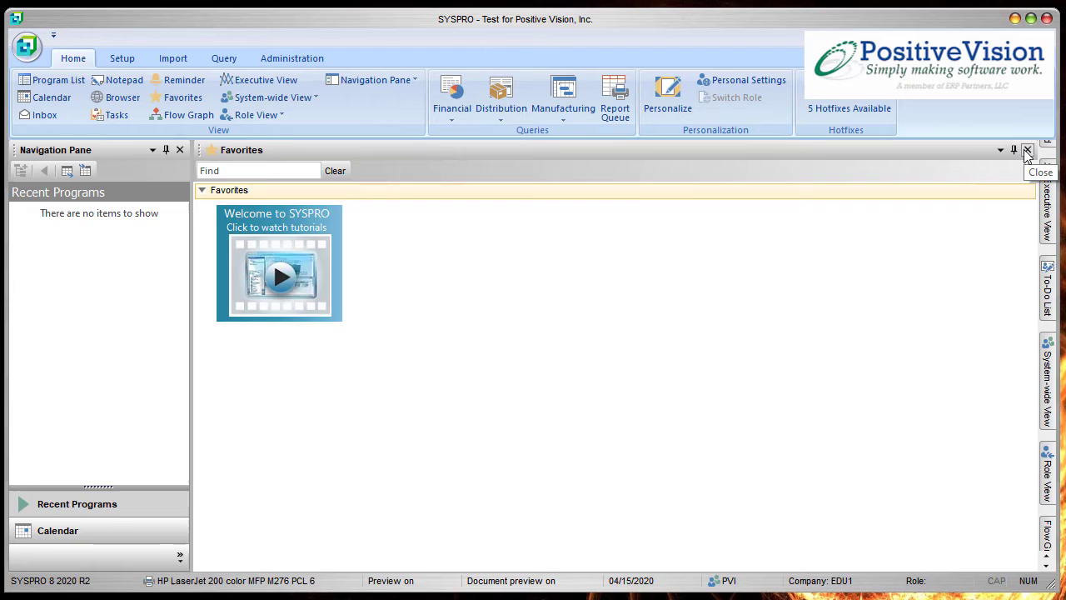
{"action": "left_click", "coordinate": [1028, 150]}
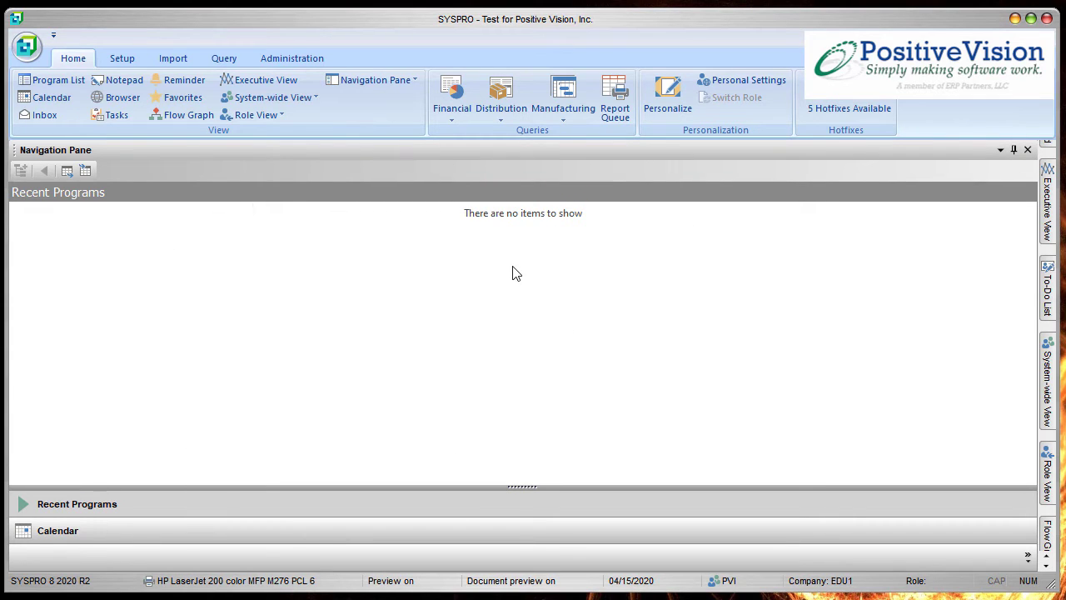
{"action": "mouse_move", "coordinate": [607, 150]}
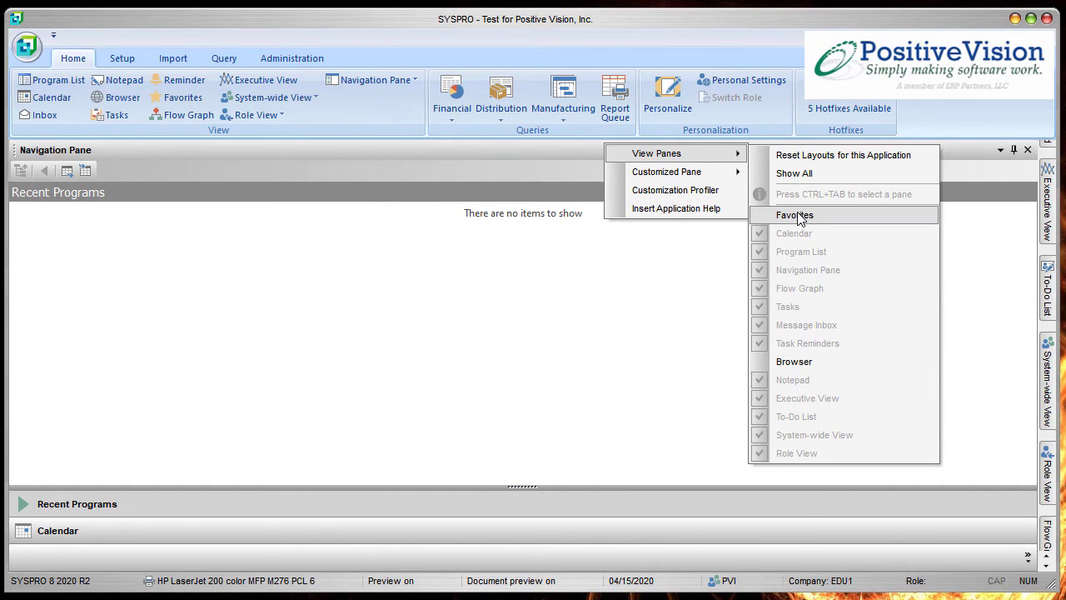
{"action": "left_click", "coordinate": [793, 215]}
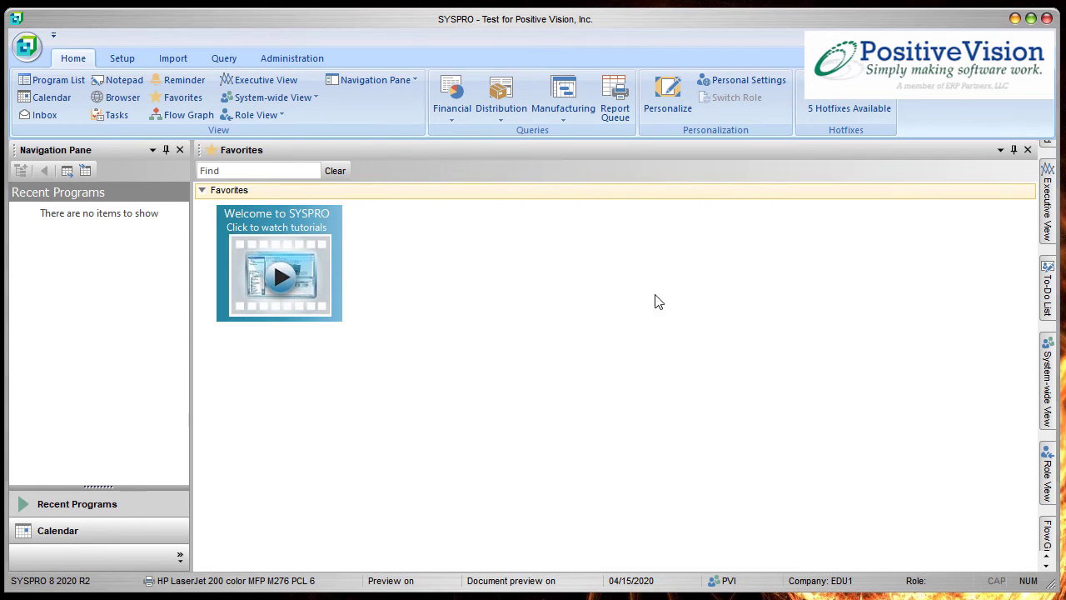
{"action": "mouse_move", "coordinate": [747, 307]}
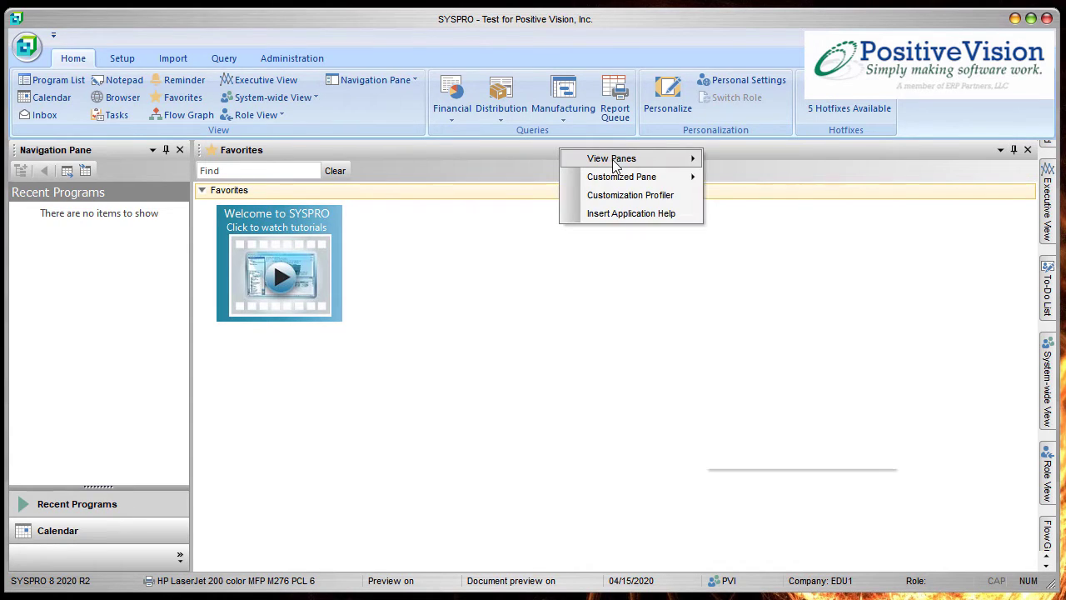
{"action": "mouse_move", "coordinate": [613, 158]}
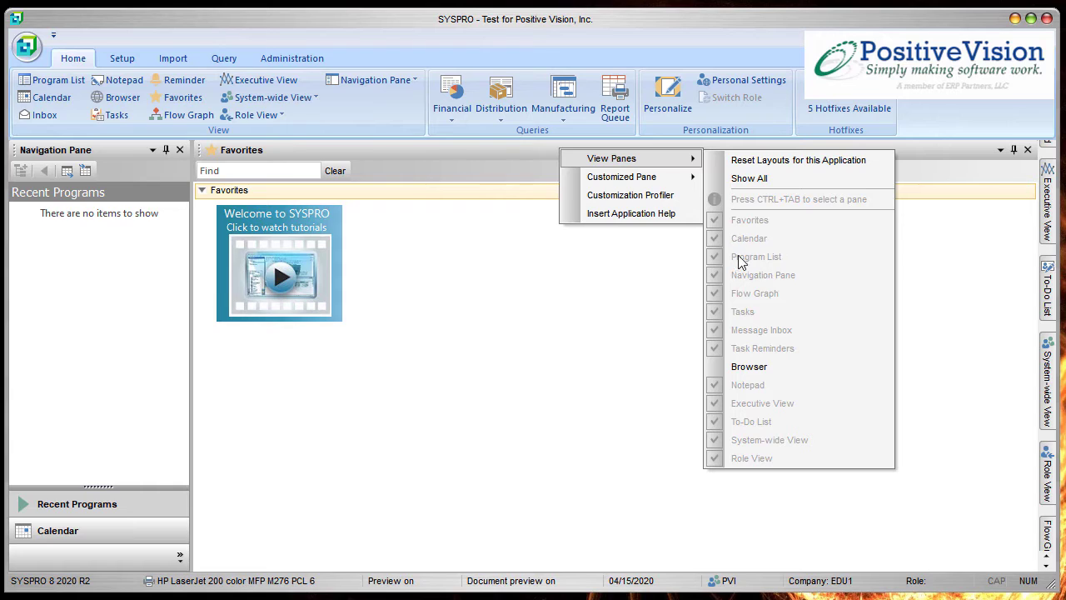
{"action": "mouse_move", "coordinate": [803, 325]}
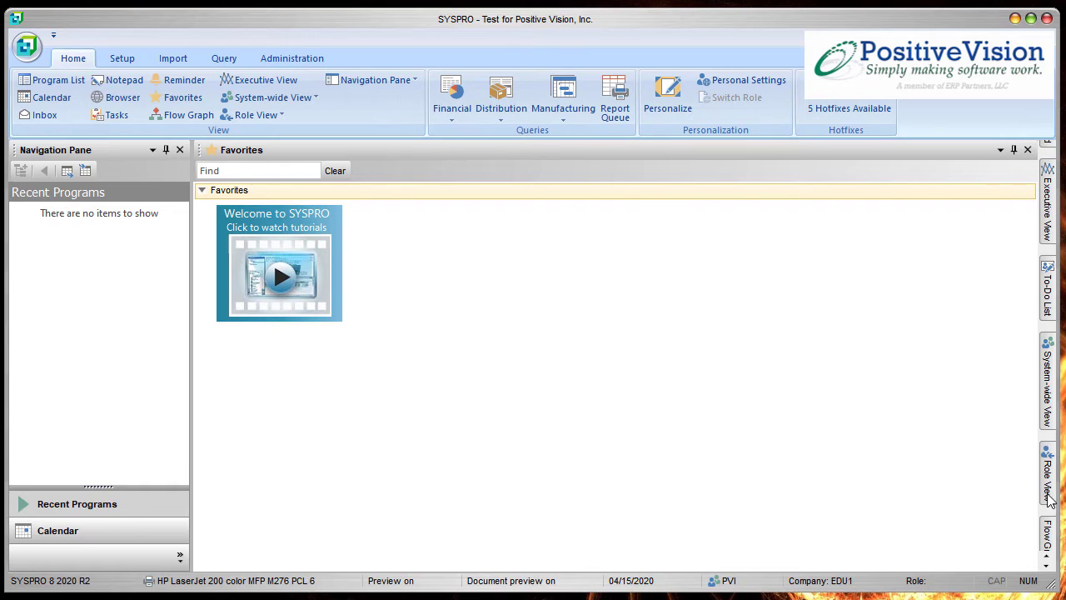
{"action": "mouse_move", "coordinate": [1051, 570]}
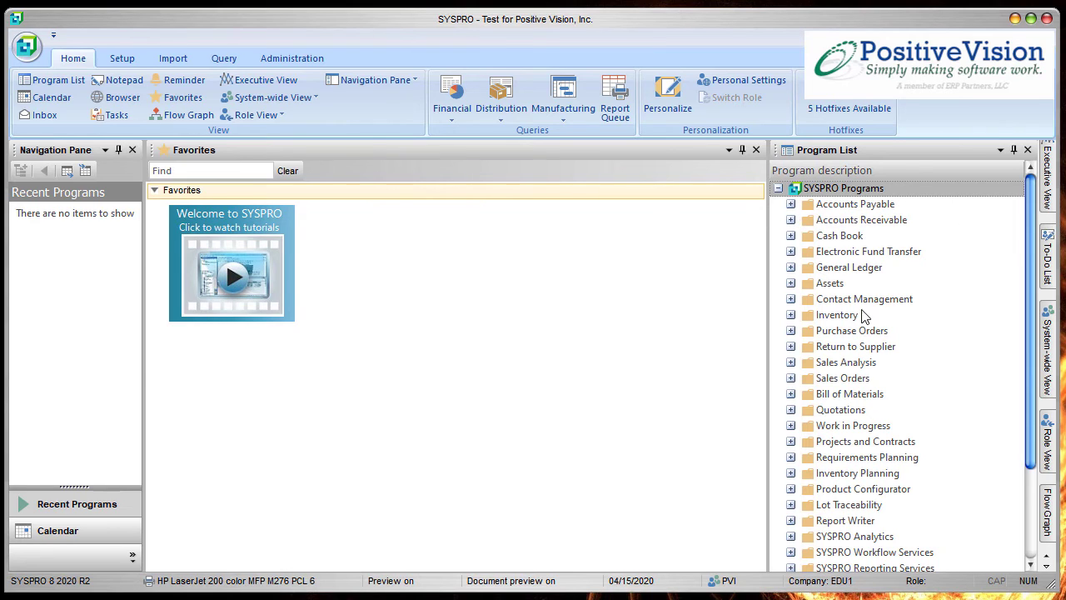
{"action": "mouse_move", "coordinate": [999, 489]}
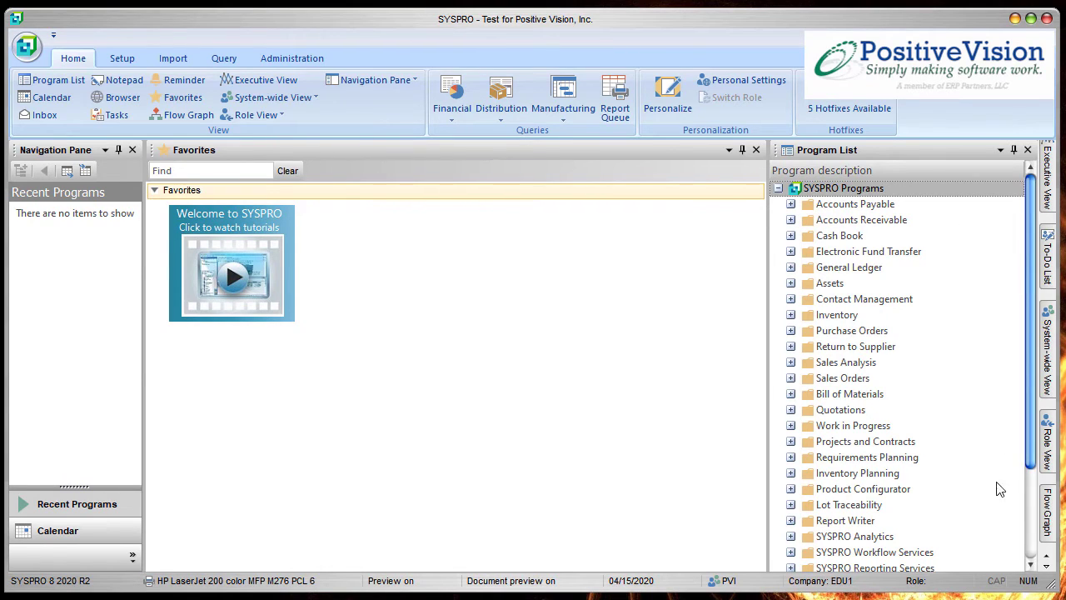
{"action": "mouse_move", "coordinate": [903, 483]}
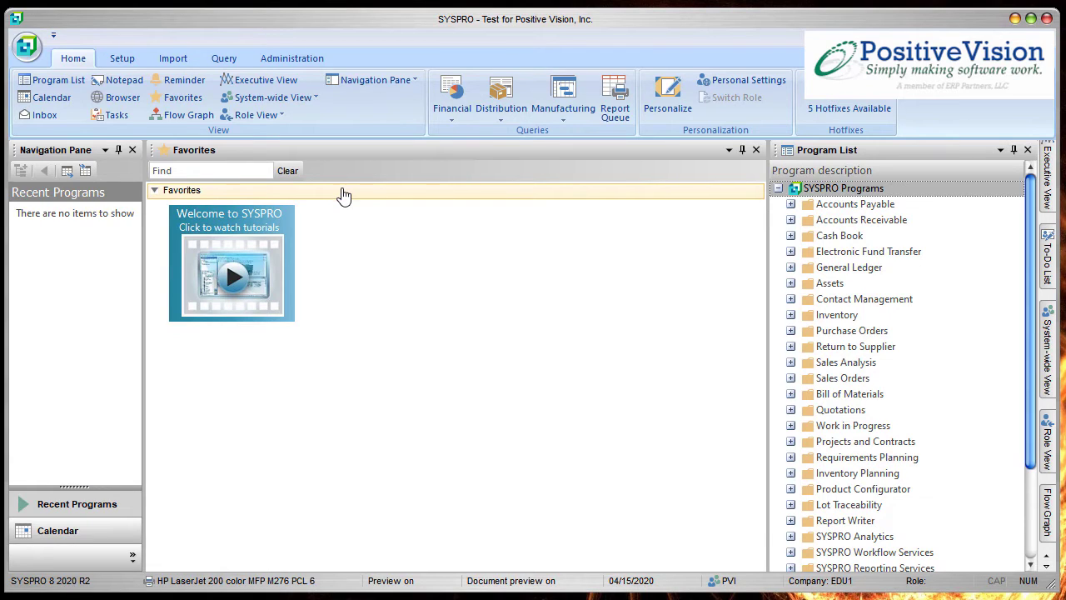
{"action": "mouse_move", "coordinate": [362, 267]}
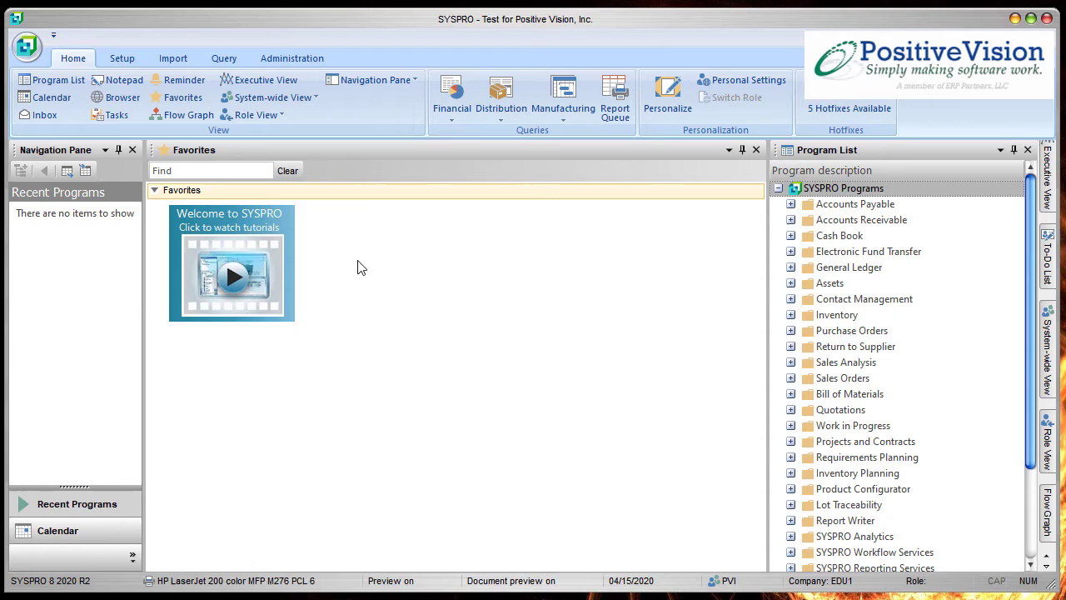
{"action": "mouse_move", "coordinate": [469, 300]}
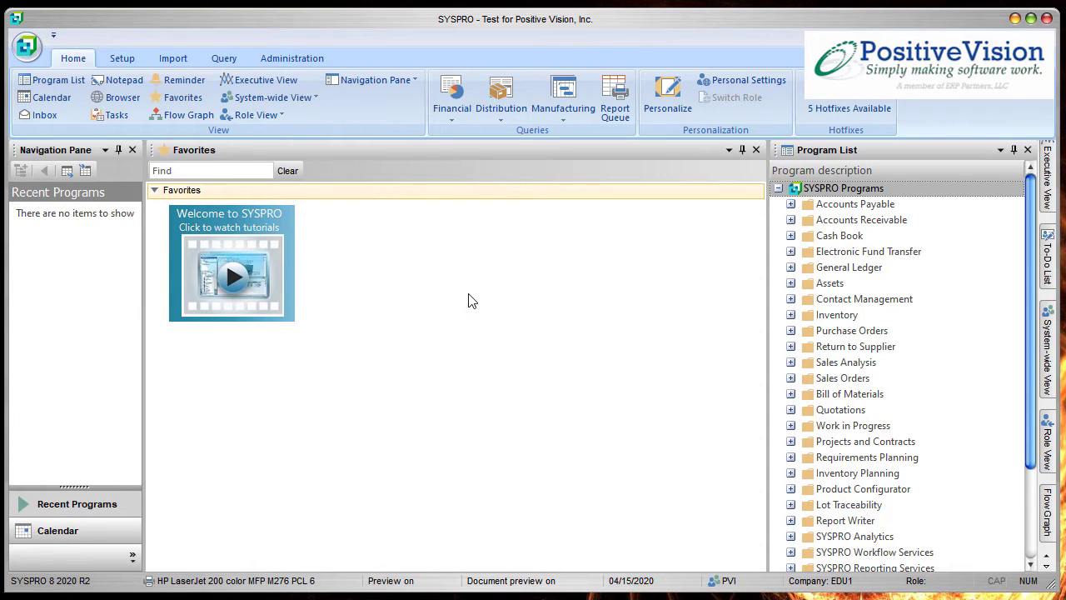
Step: Create a new Favorites category and title it 'AP Tasks'
{"action": "right_click", "coordinate": [470, 299]}
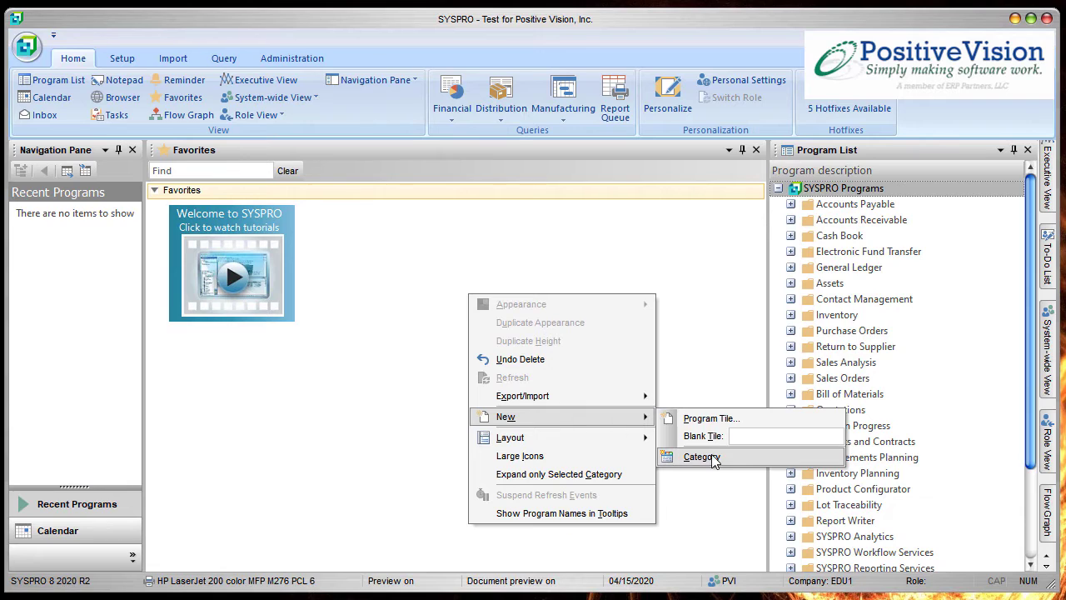
{"action": "left_click", "coordinate": [698, 457]}
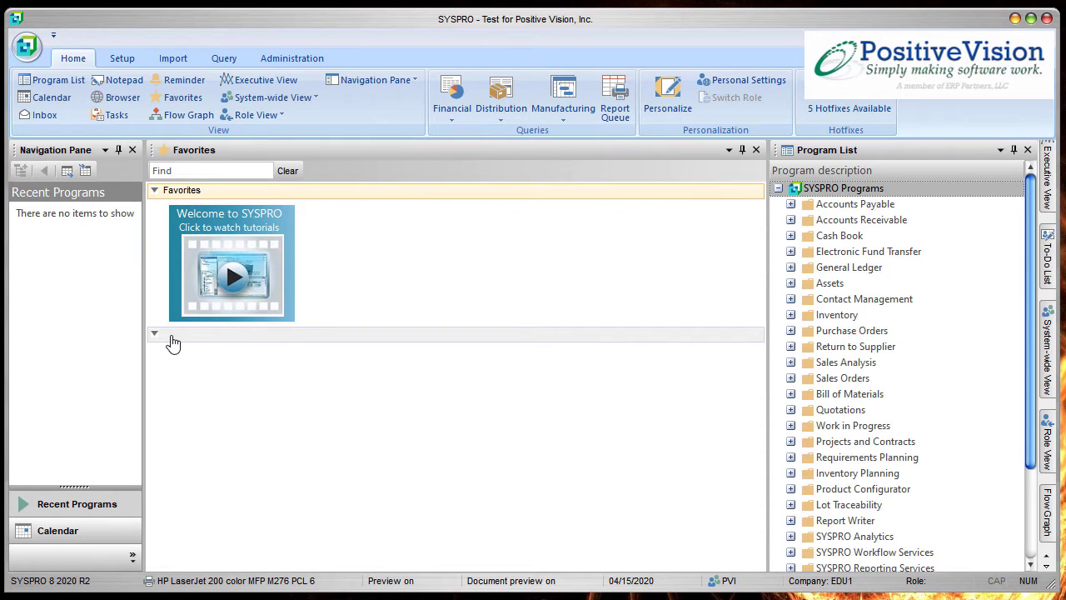
{"action": "right_click", "coordinate": [169, 333]}
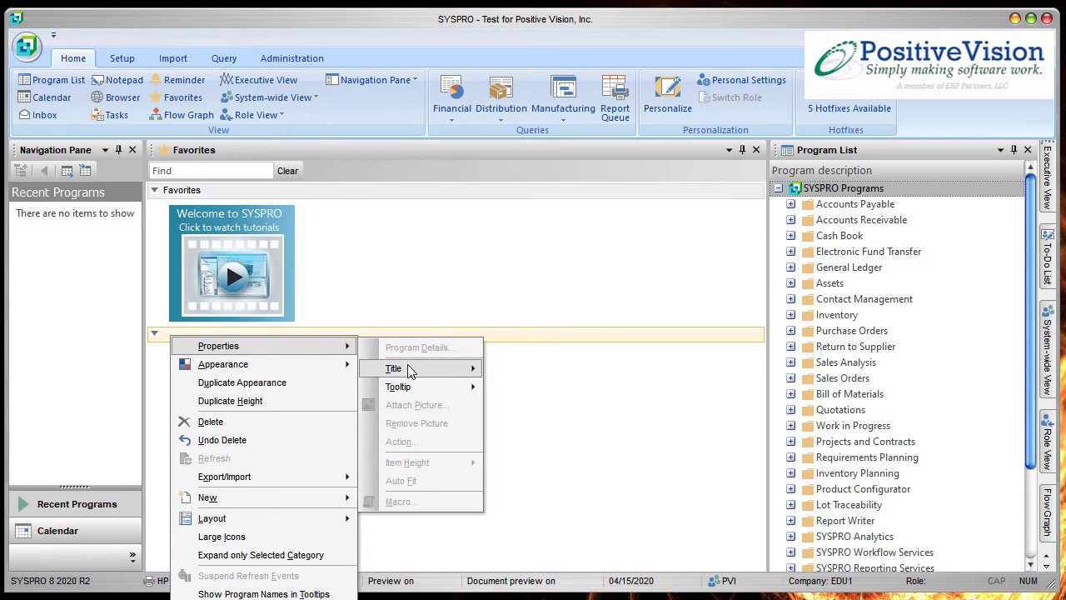
{"action": "left_click", "coordinate": [393, 369]}
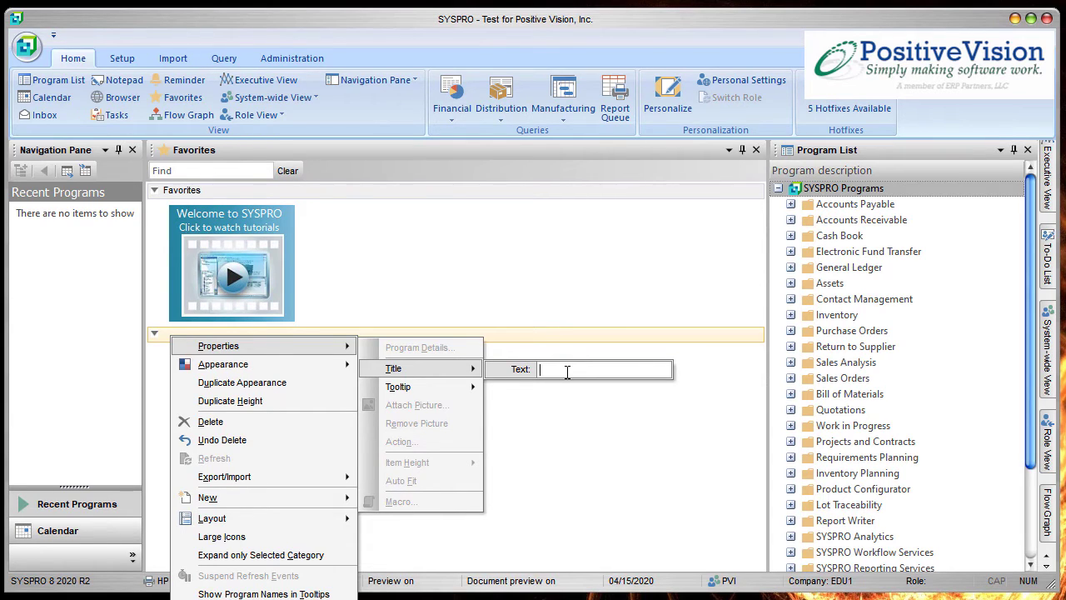
{"action": "type", "text": "A"}
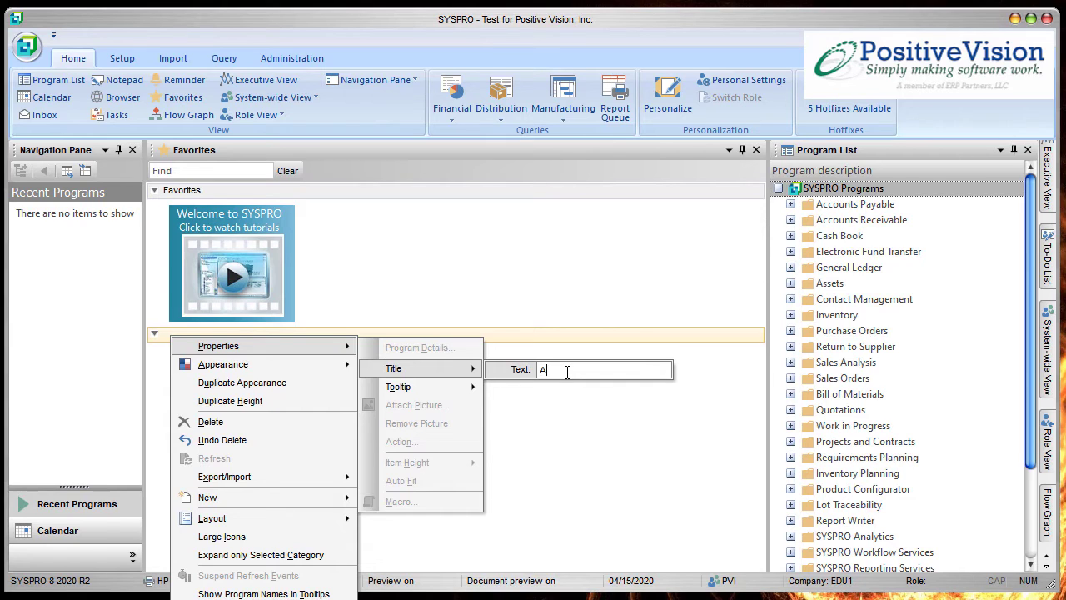
{"action": "type", "text": "P Tasks"}
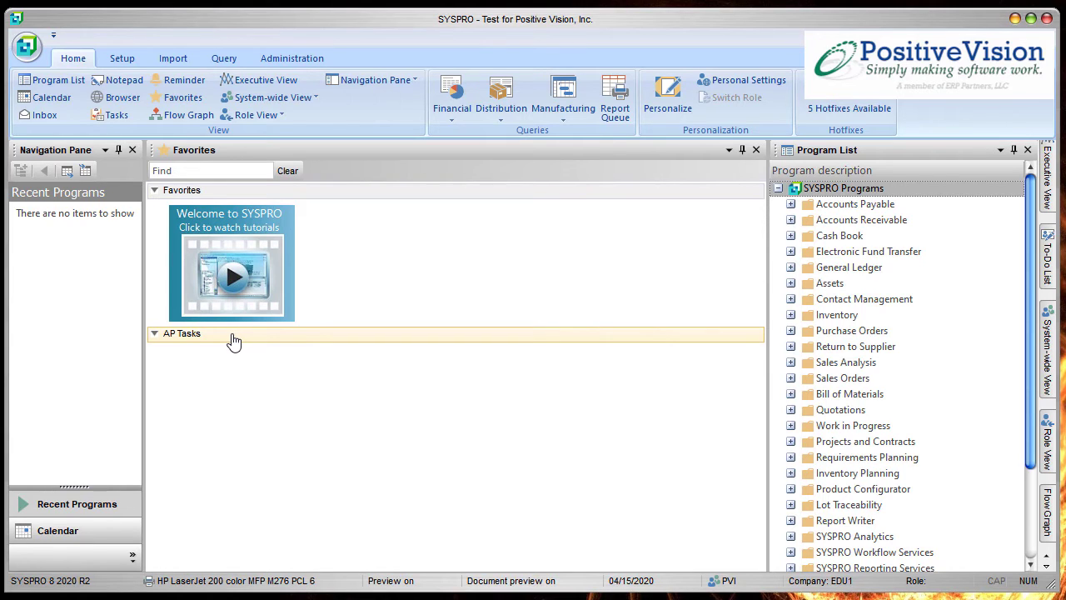
{"action": "mouse_move", "coordinate": [150, 343]}
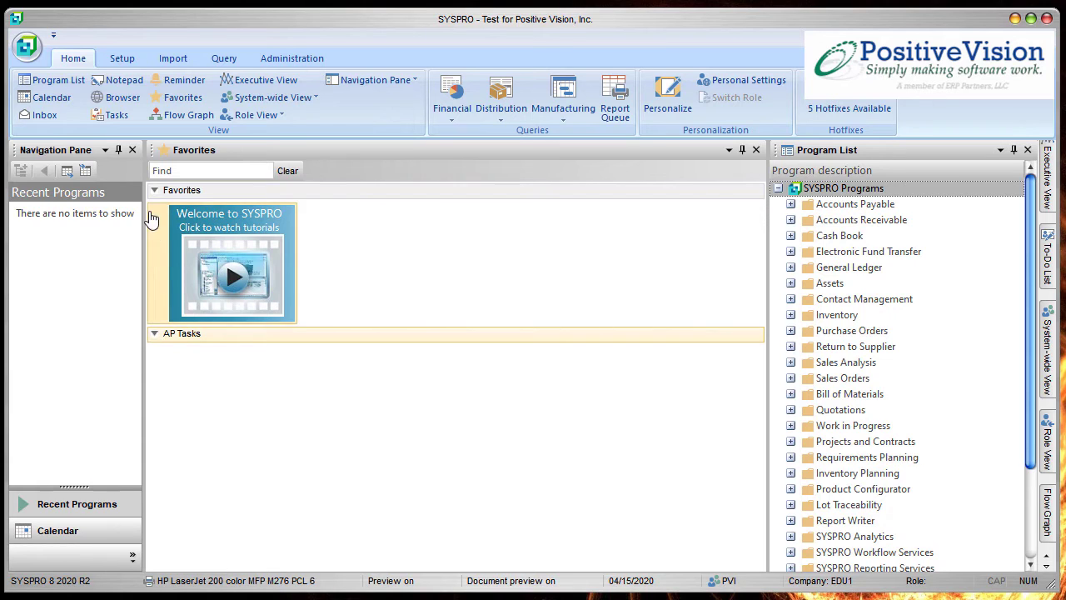
Step: Select the Favorites category header above the empty AP Tasks category
{"action": "left_click", "coordinate": [153, 190]}
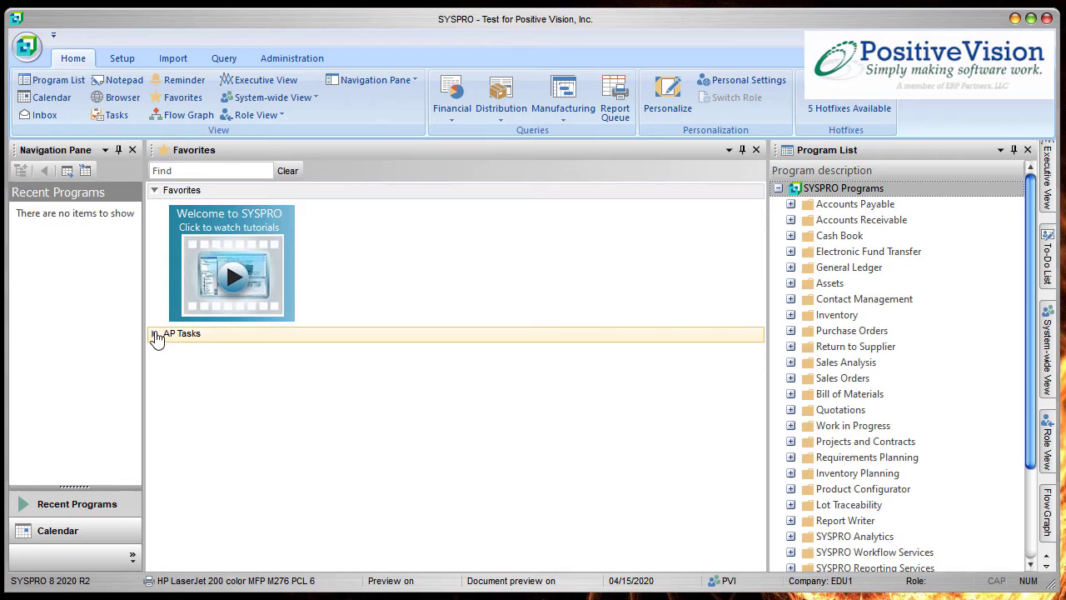
Step: Add Supplier Query from the Accounts Payable programs as a Favorites tile
{"action": "left_click", "coordinate": [789, 203]}
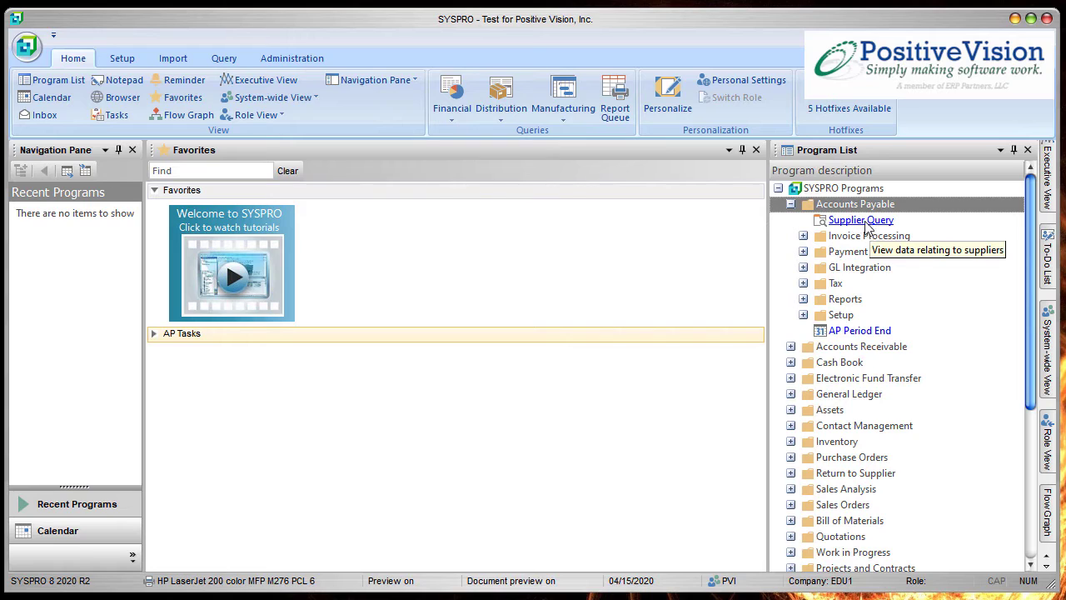
{"action": "left_click", "coordinate": [861, 220]}
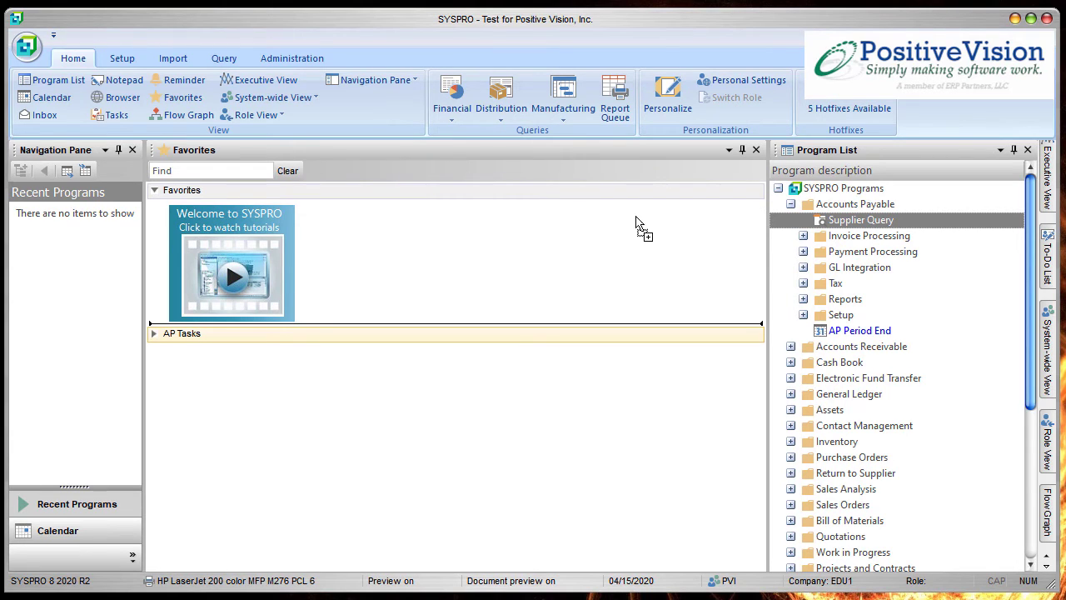
{"action": "mouse_move", "coordinate": [474, 242]}
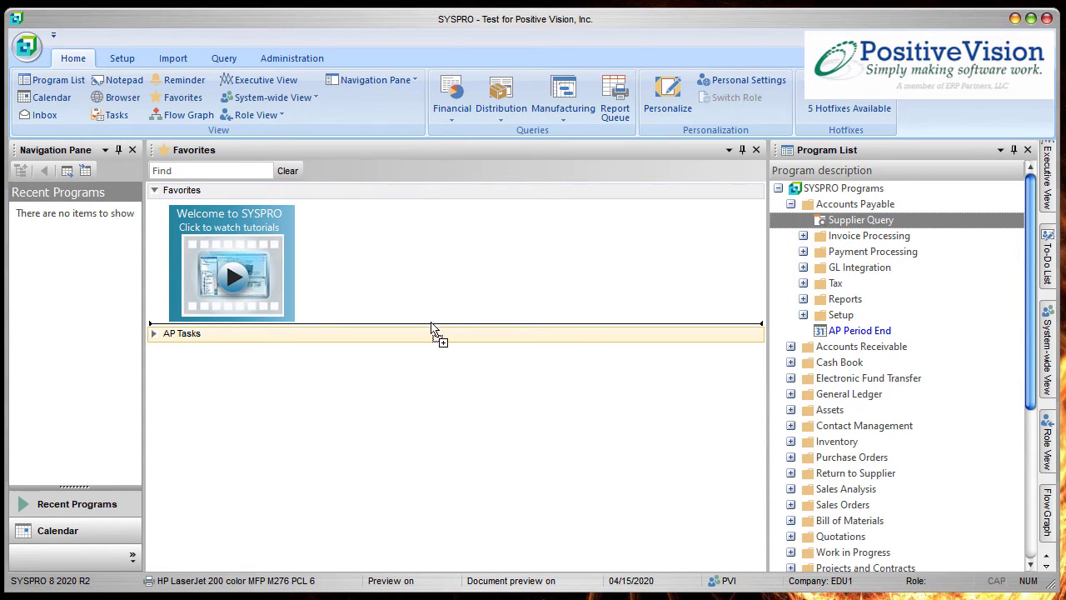
{"action": "mouse_move", "coordinate": [432, 333]}
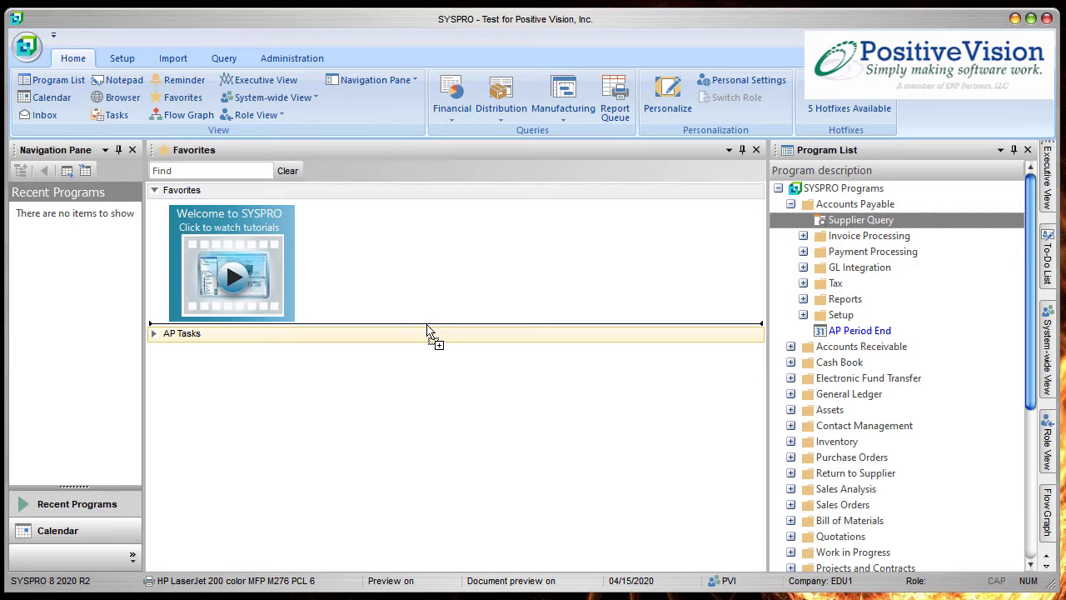
{"action": "mouse_move", "coordinate": [386, 270]}
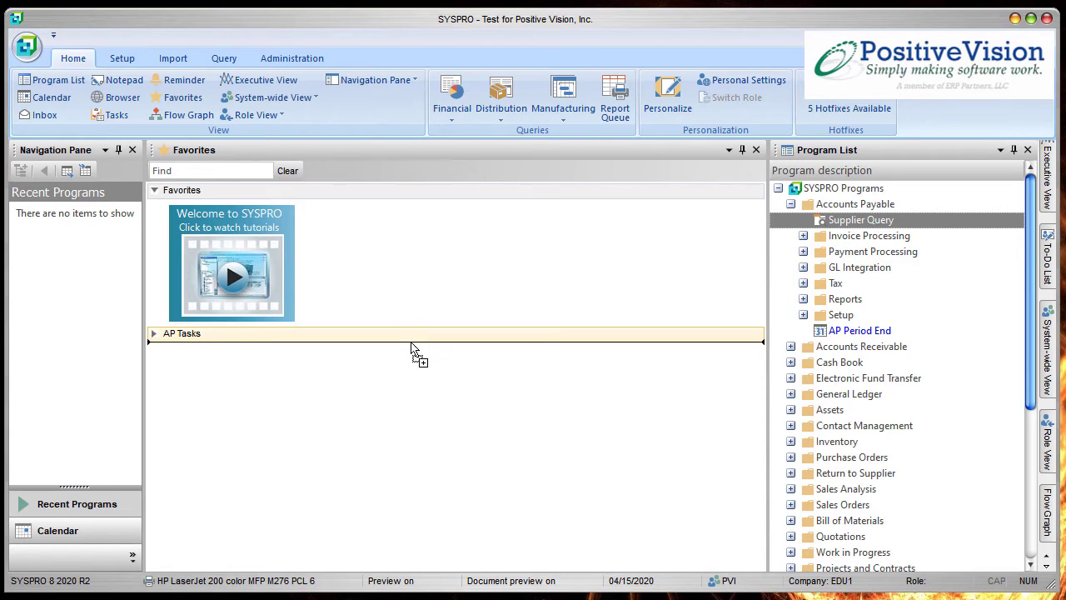
{"action": "left_click", "coordinate": [153, 334]}
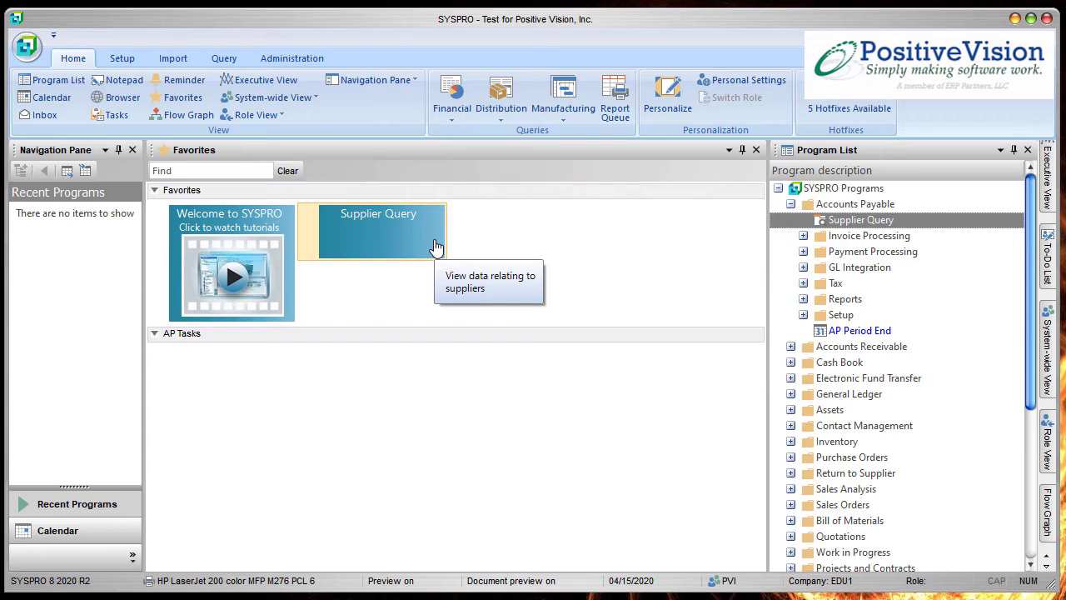
{"action": "mouse_move", "coordinate": [433, 405]}
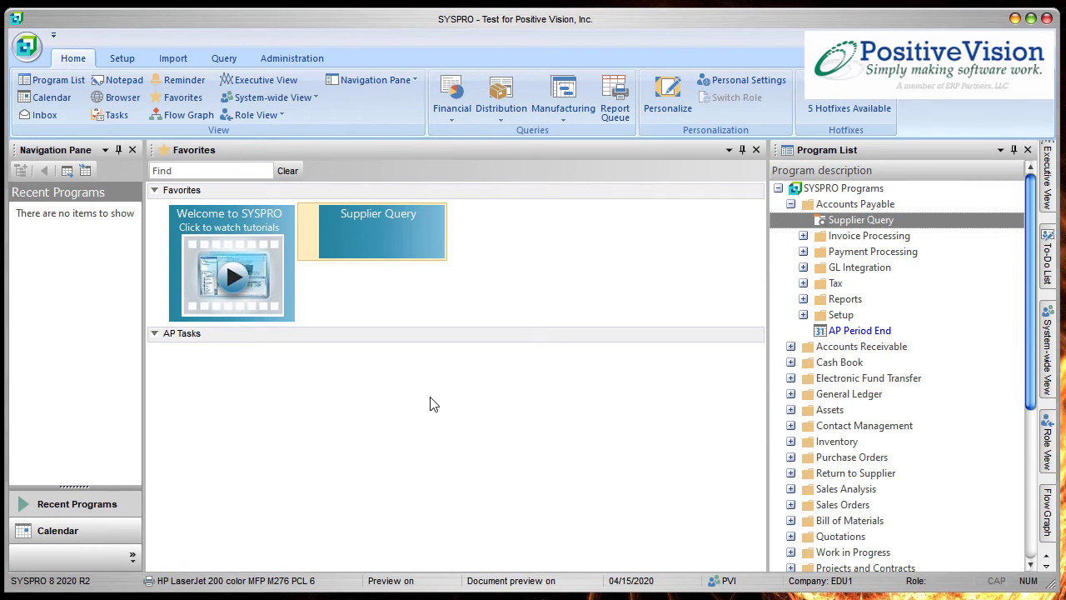
Step: Start a new Program Tile of type SYSPRO program and browse the module and program list
{"action": "right_click", "coordinate": [433, 405]}
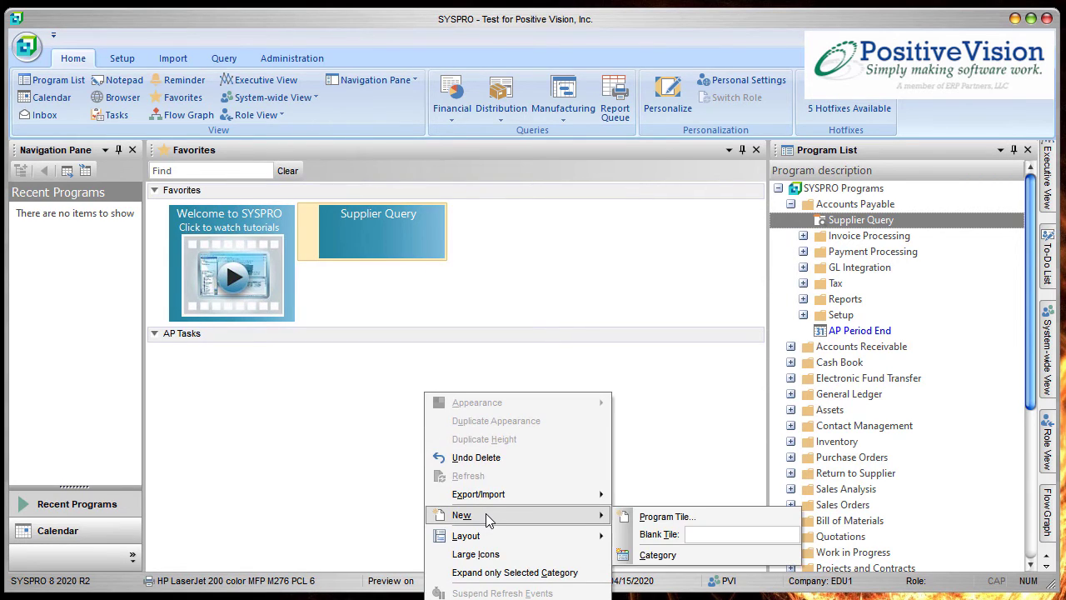
{"action": "mouse_move", "coordinate": [666, 516]}
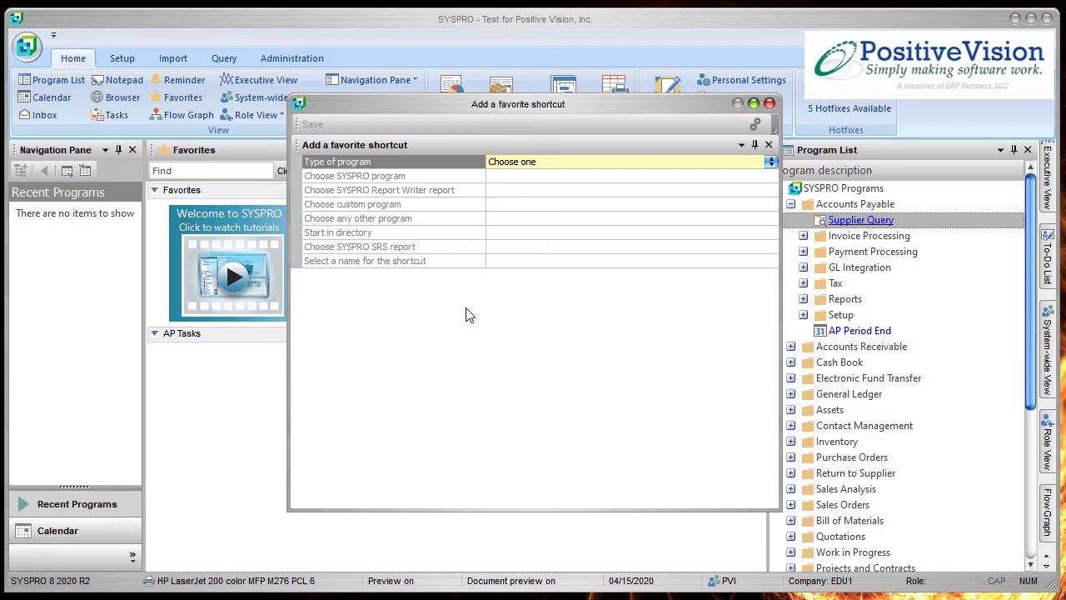
{"action": "mouse_move", "coordinate": [610, 263]}
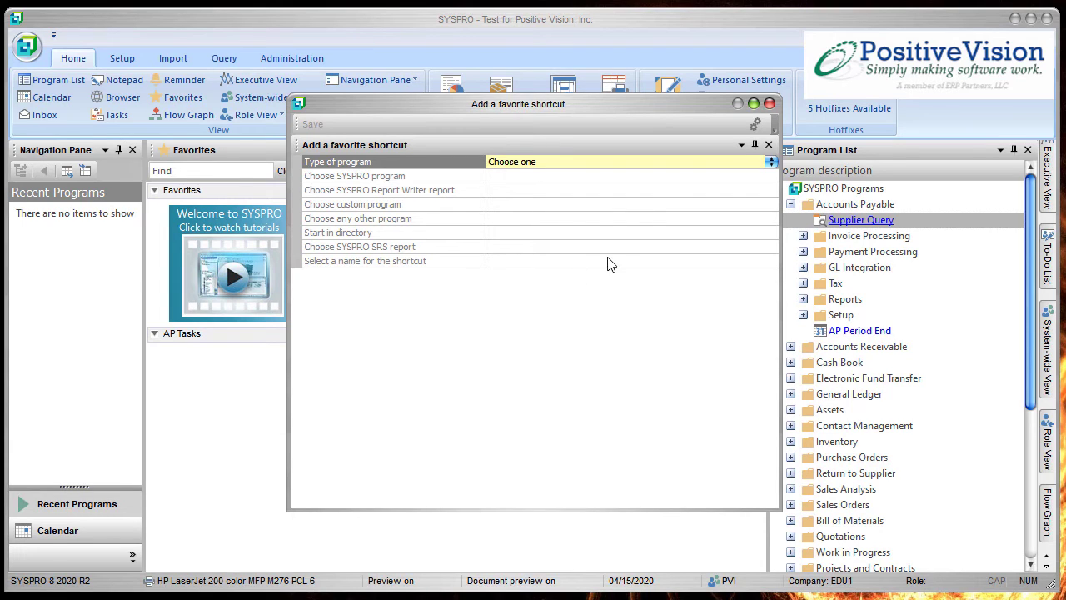
{"action": "mouse_move", "coordinate": [749, 186]}
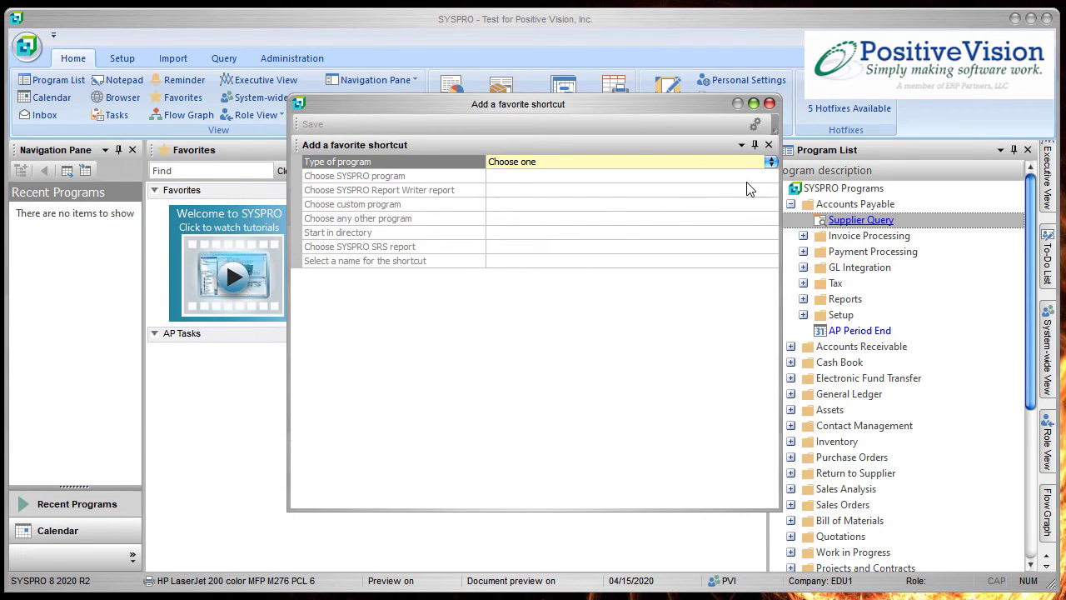
{"action": "left_click", "coordinate": [769, 161]}
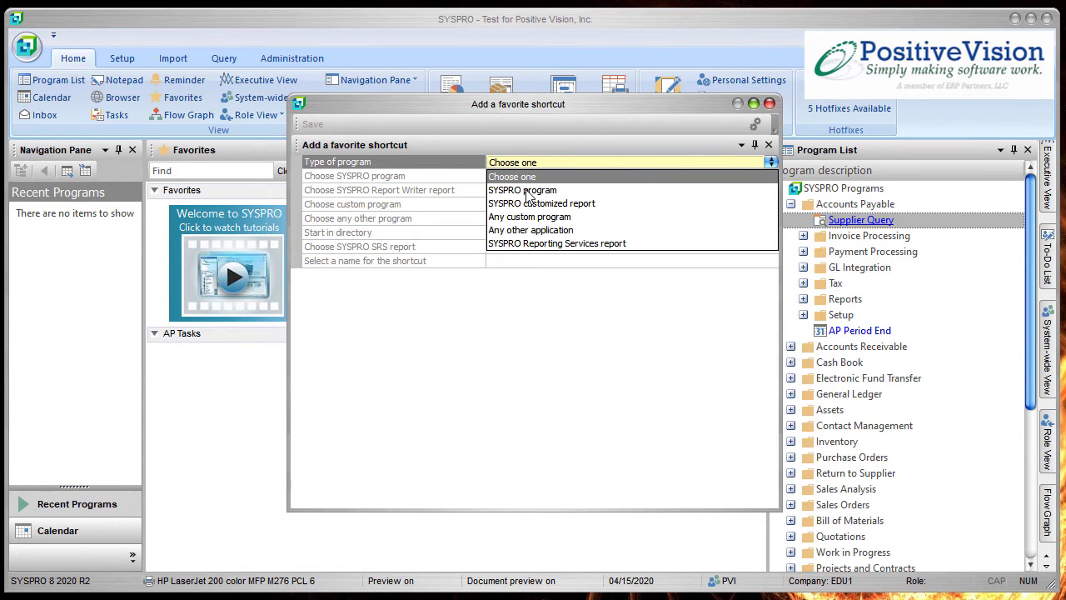
{"action": "left_click", "coordinate": [523, 190]}
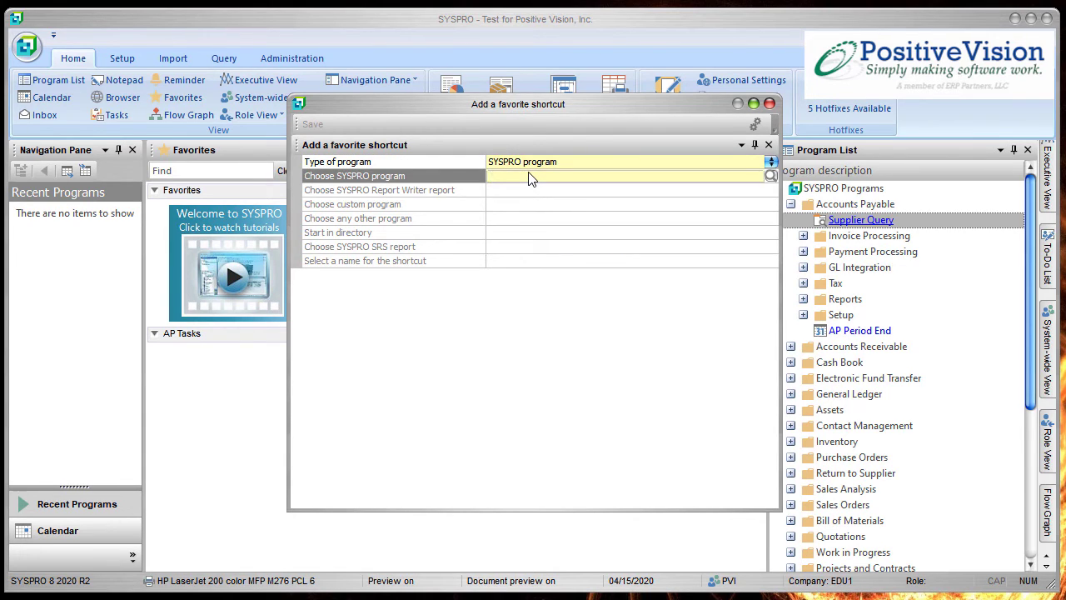
{"action": "left_click", "coordinate": [624, 176]}
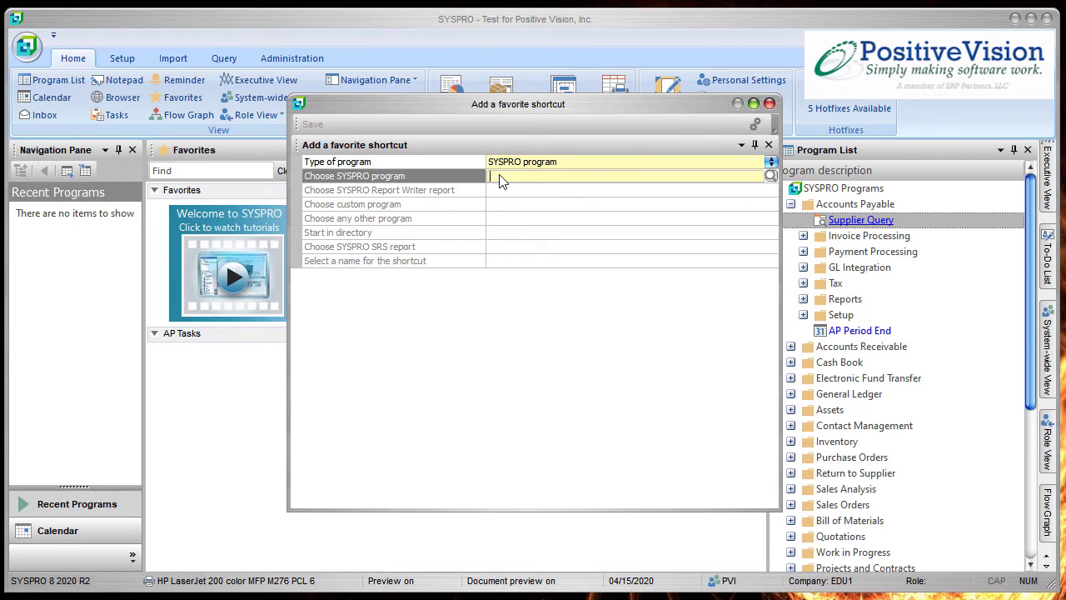
{"action": "mouse_move", "coordinate": [525, 183]}
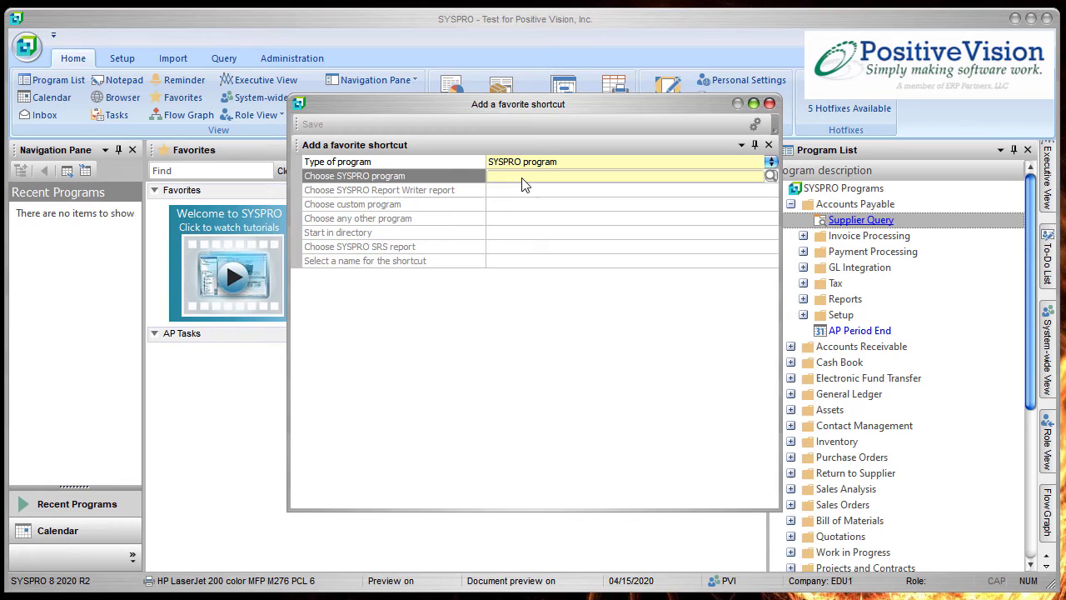
{"action": "left_click", "coordinate": [625, 177]}
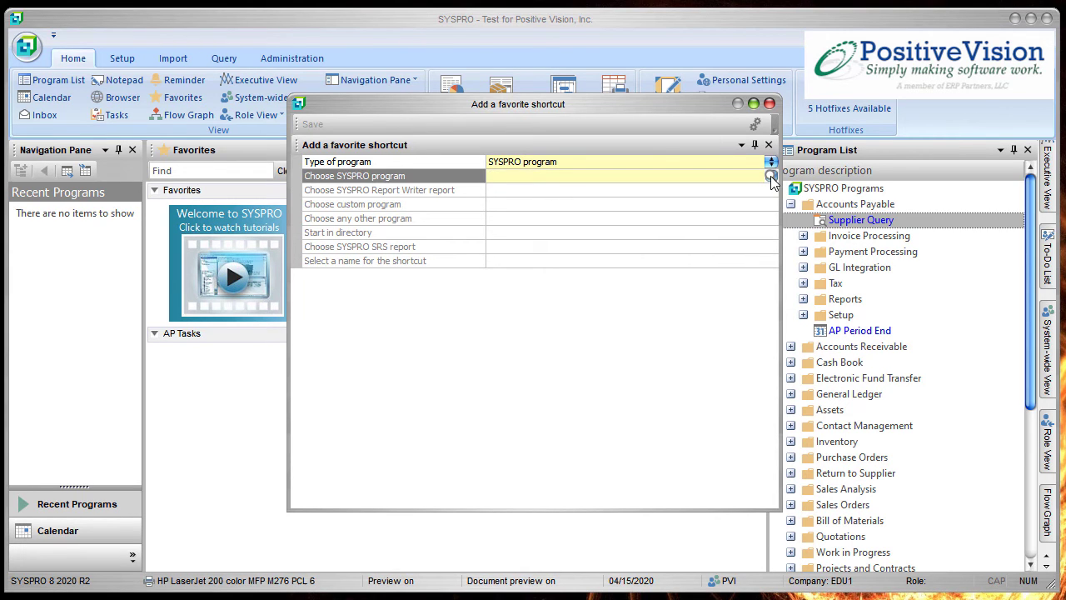
{"action": "left_click", "coordinate": [770, 177]}
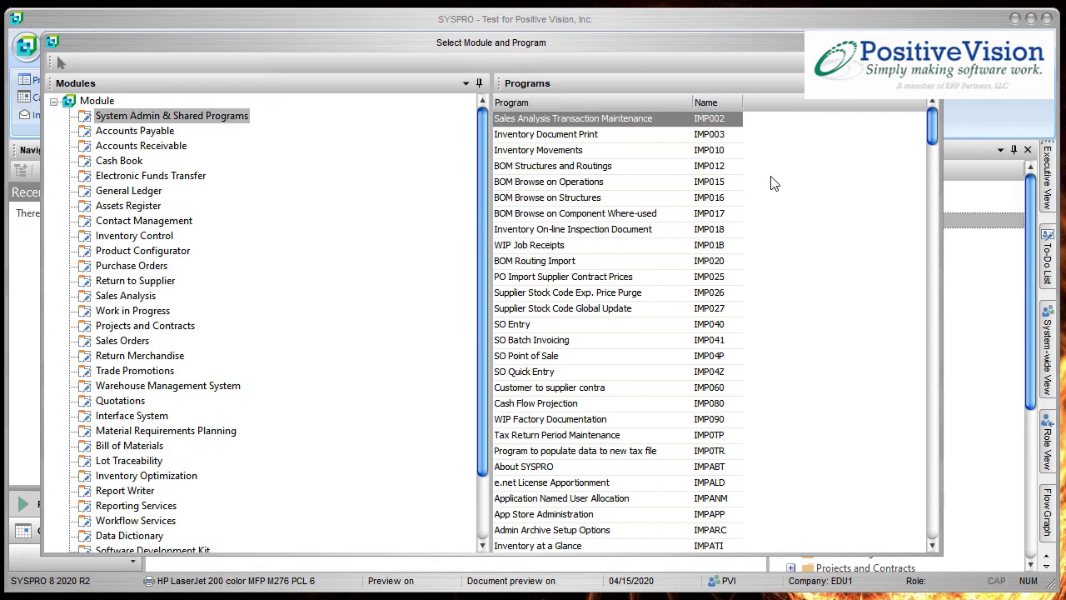
Step: Choose AP Period End (APSP01) from the Accounts Payable module for the shortcut
{"action": "left_click", "coordinate": [133, 130]}
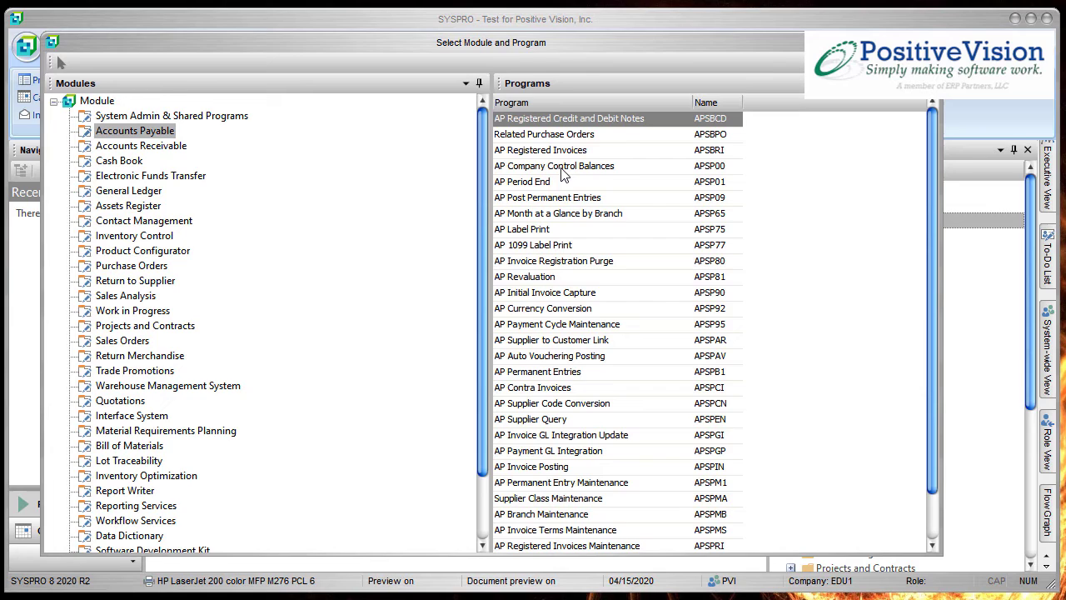
{"action": "left_click", "coordinate": [523, 181]}
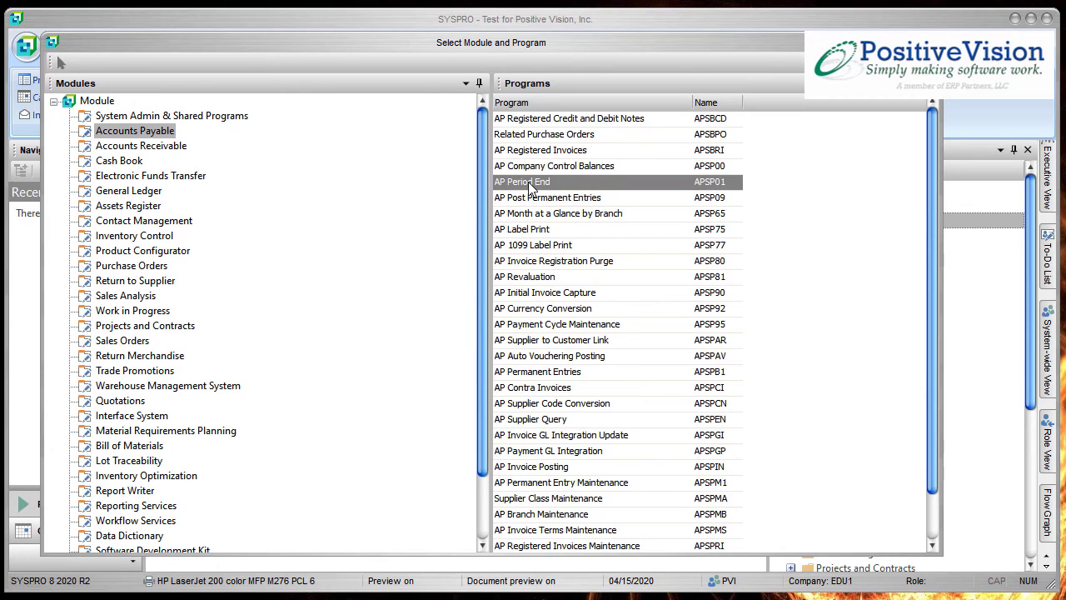
{"action": "mouse_move", "coordinate": [542, 187]}
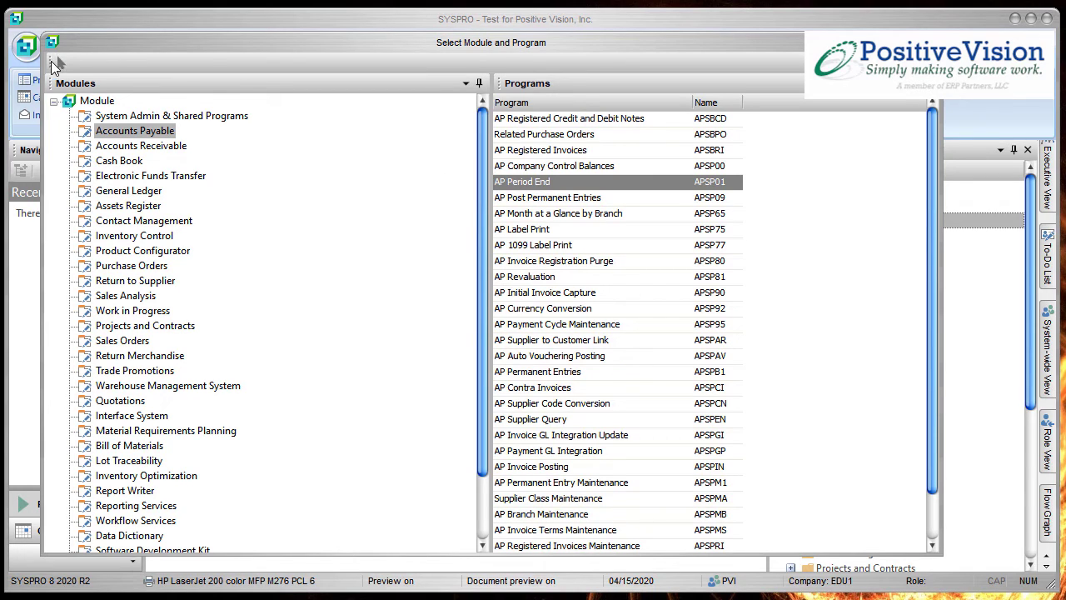
{"action": "mouse_move", "coordinate": [60, 65]}
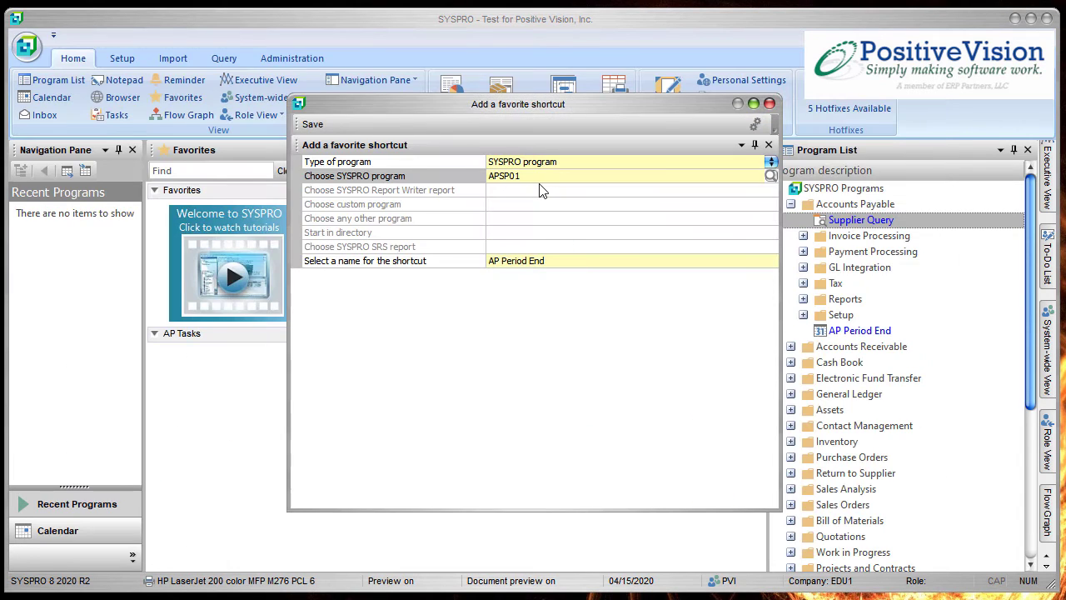
{"action": "mouse_move", "coordinate": [495, 180]}
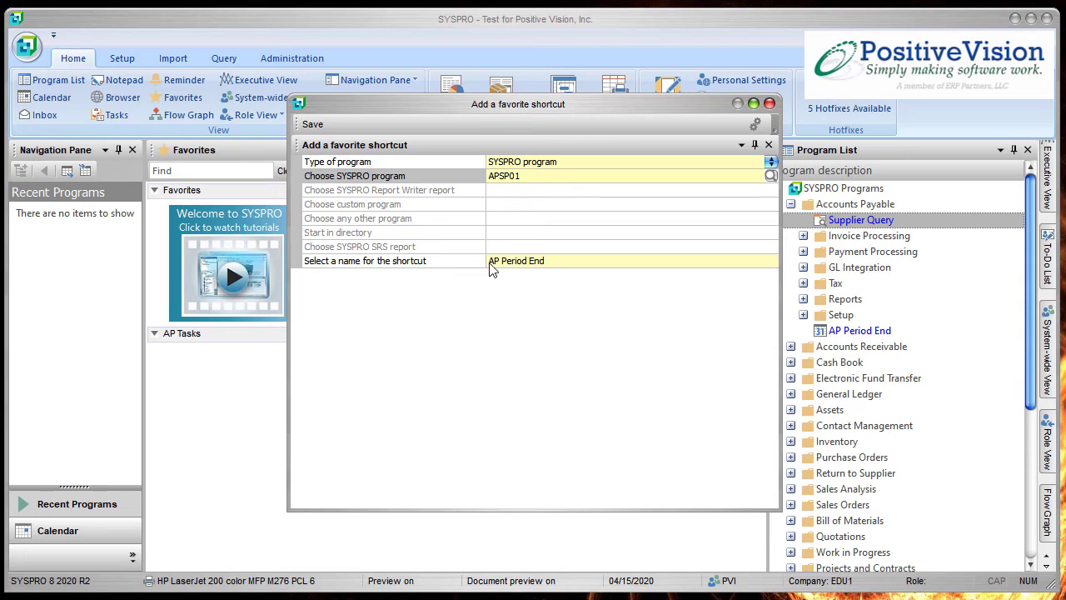
{"action": "mouse_move", "coordinate": [520, 272]}
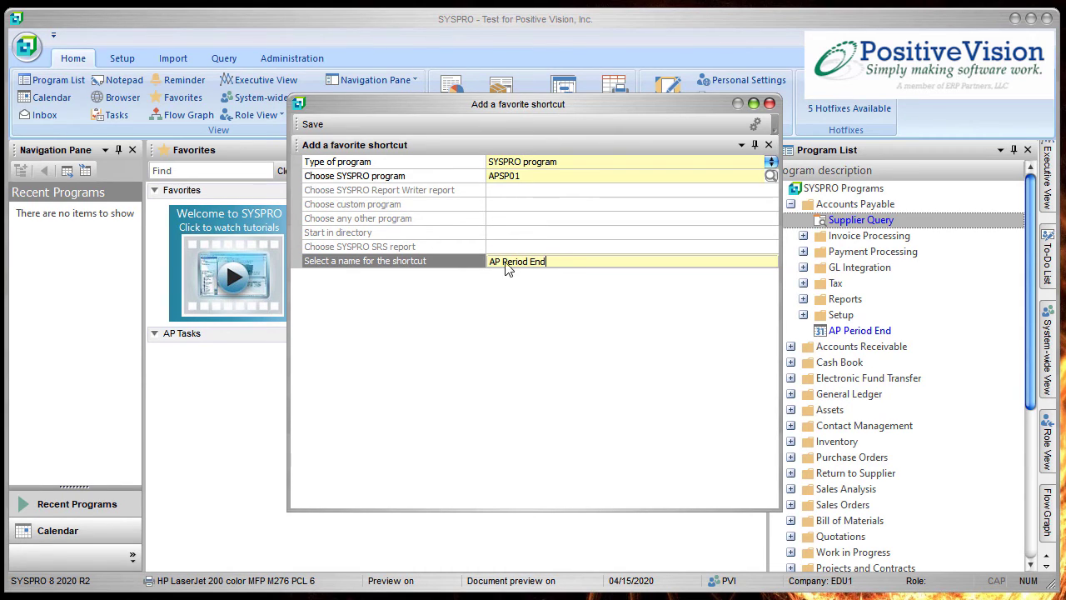
Step: Name the shortcut 'AP Period End and Balance' and save it
{"action": "type", "text": "and"}
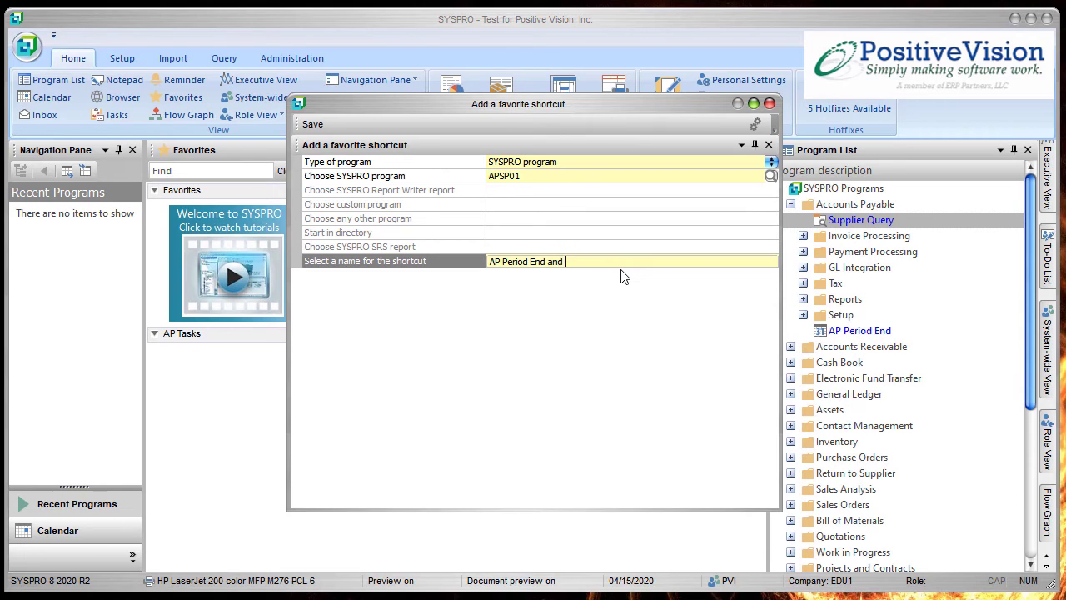
{"action": "type", "text": "Balance"}
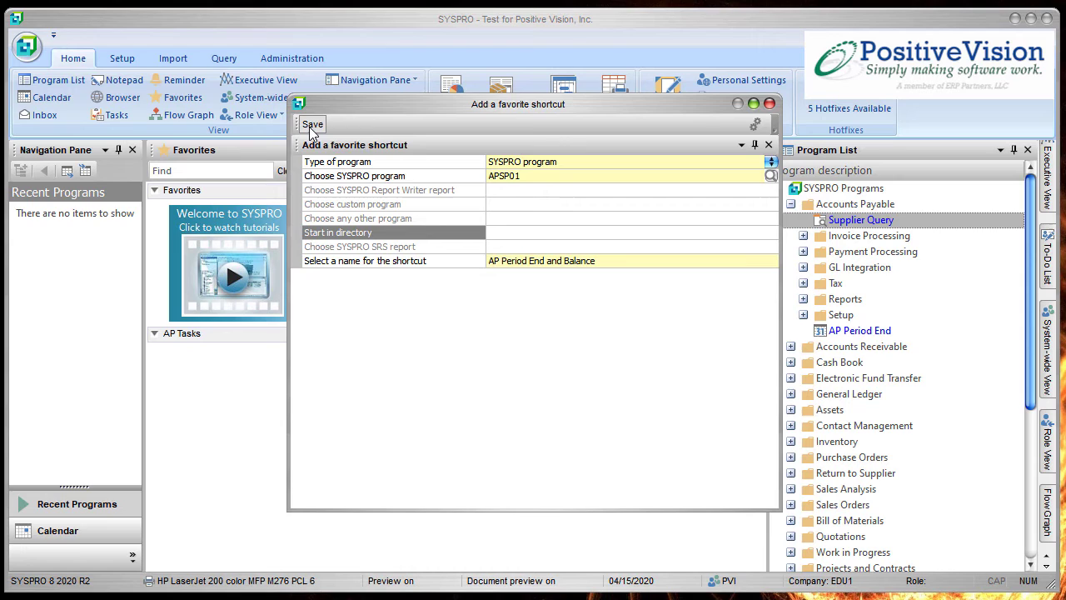
{"action": "left_click", "coordinate": [313, 123]}
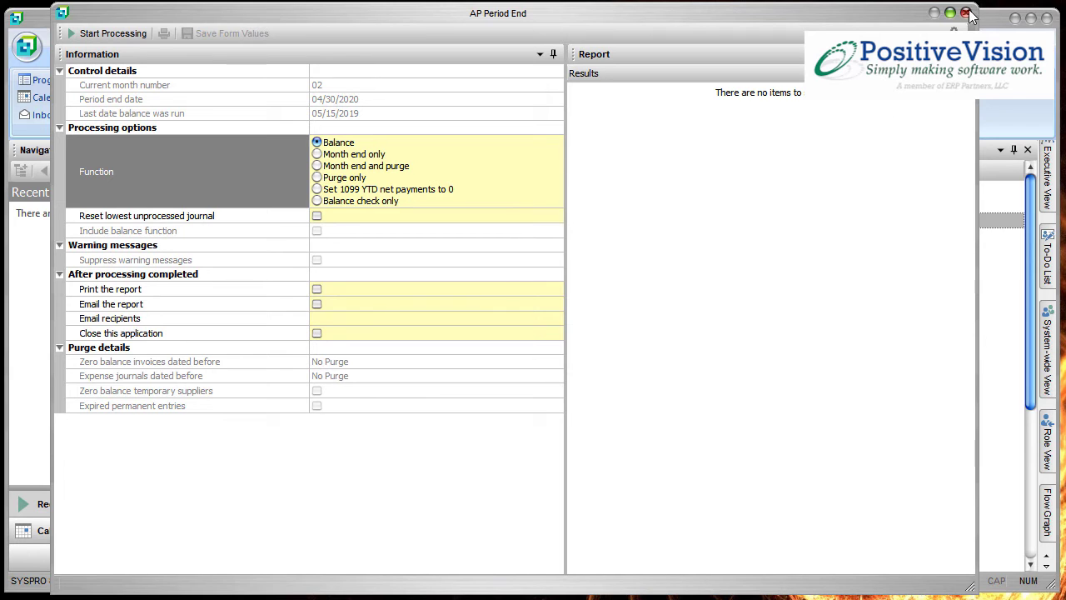
Step: Close the AP Period End window to return to Favorites
{"action": "left_click", "coordinate": [969, 13]}
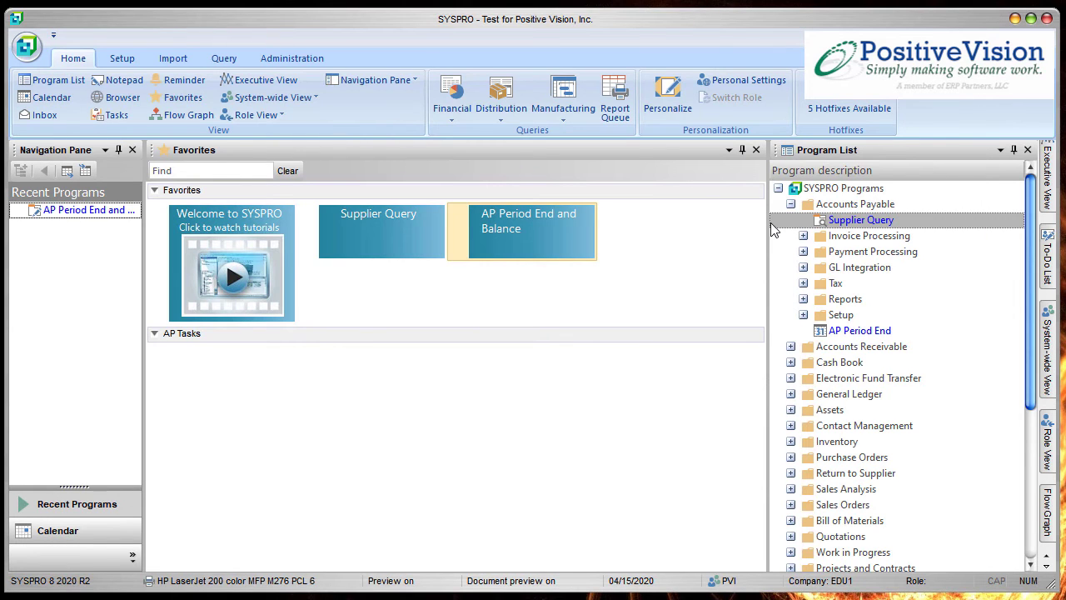
{"action": "mouse_move", "coordinate": [490, 243]}
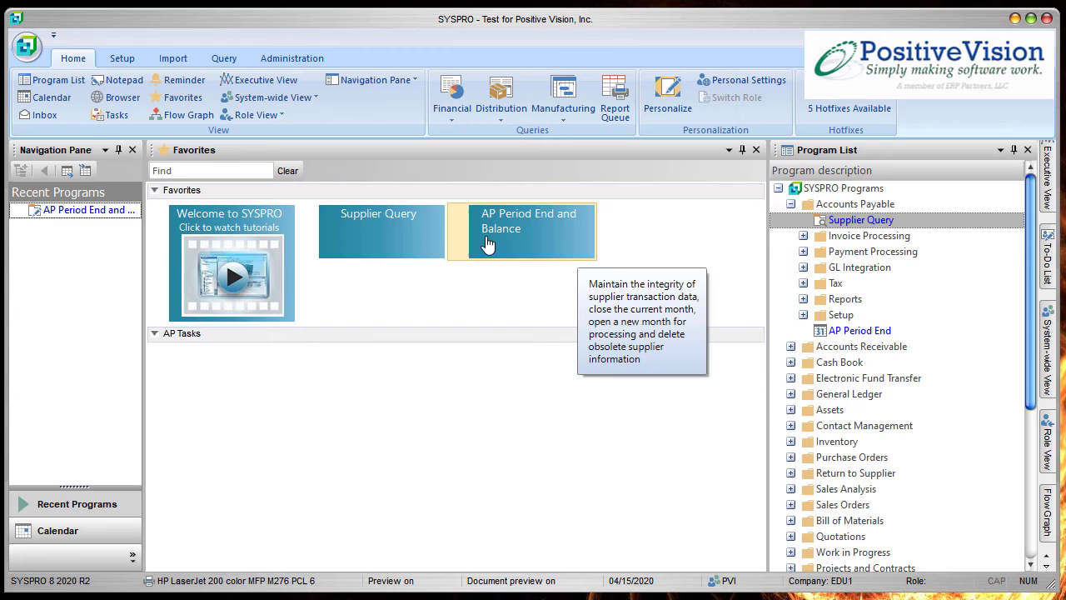
{"action": "mouse_move", "coordinate": [498, 231]}
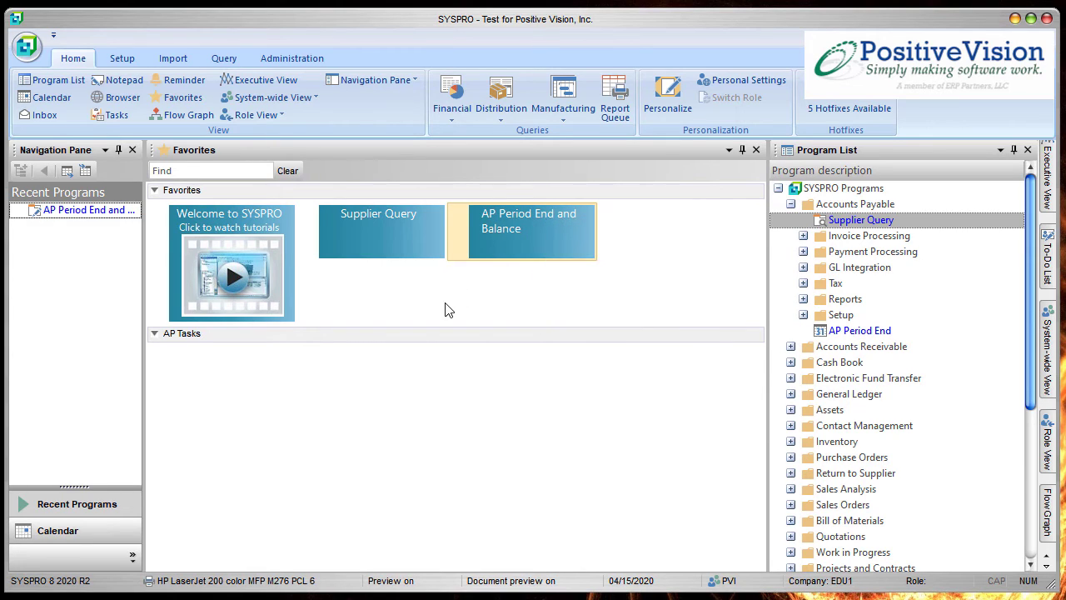
{"action": "mouse_move", "coordinate": [286, 341]}
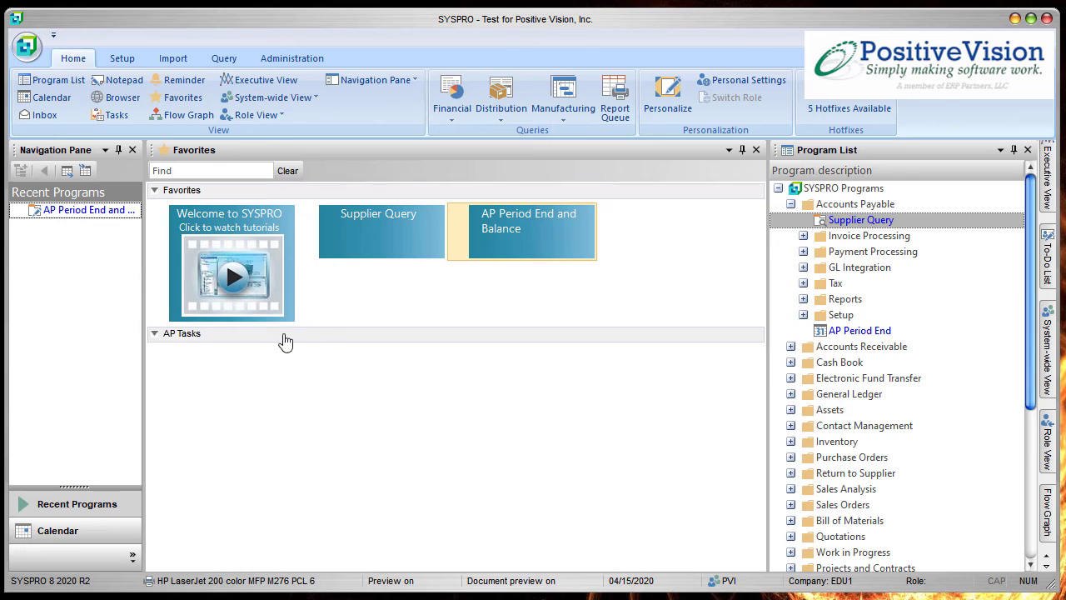
Step: Create a new Favorites category named 'Month End'
{"action": "right_click", "coordinate": [242, 333]}
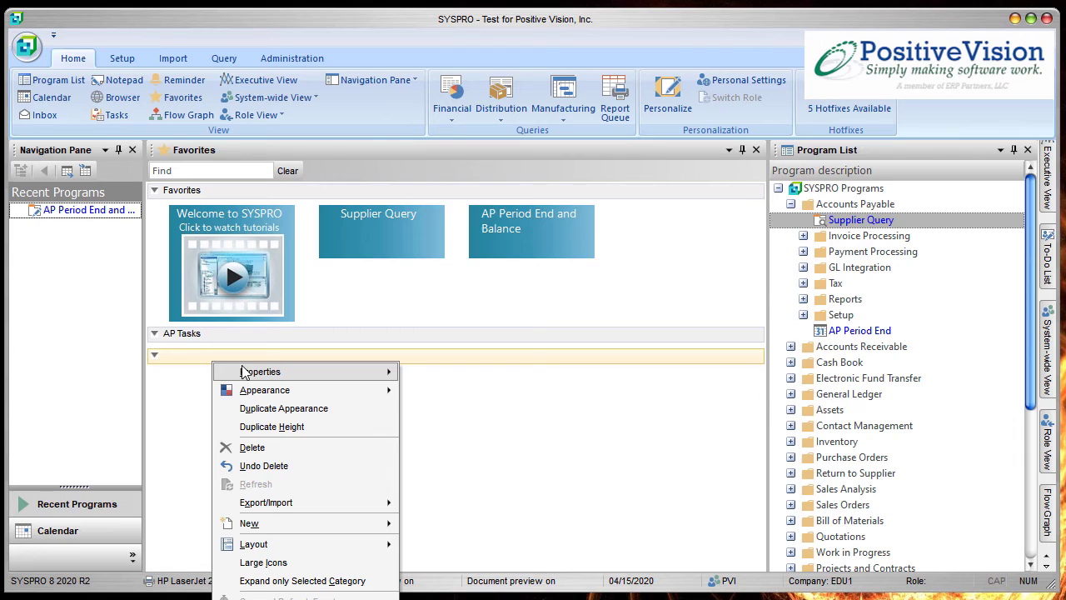
{"action": "mouse_move", "coordinate": [260, 371]}
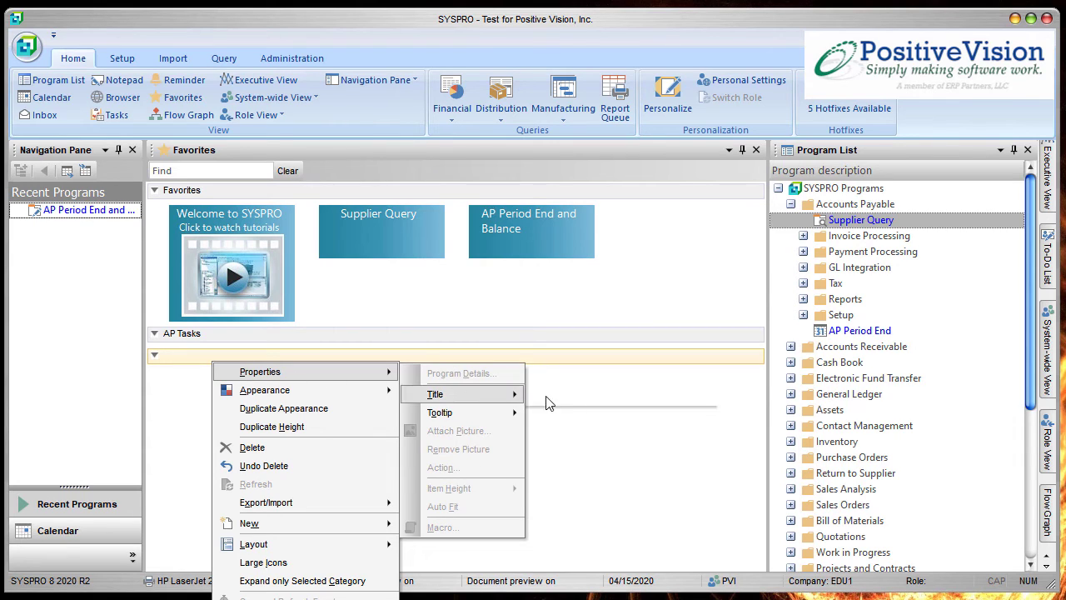
{"action": "type", "text": "Month End"}
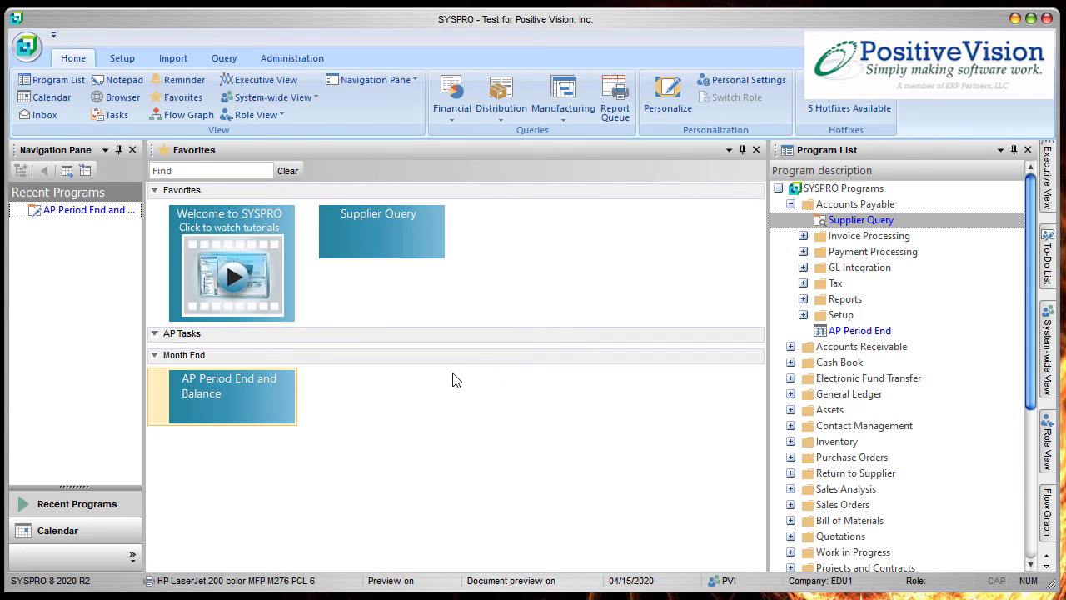
{"action": "mouse_move", "coordinate": [373, 402]}
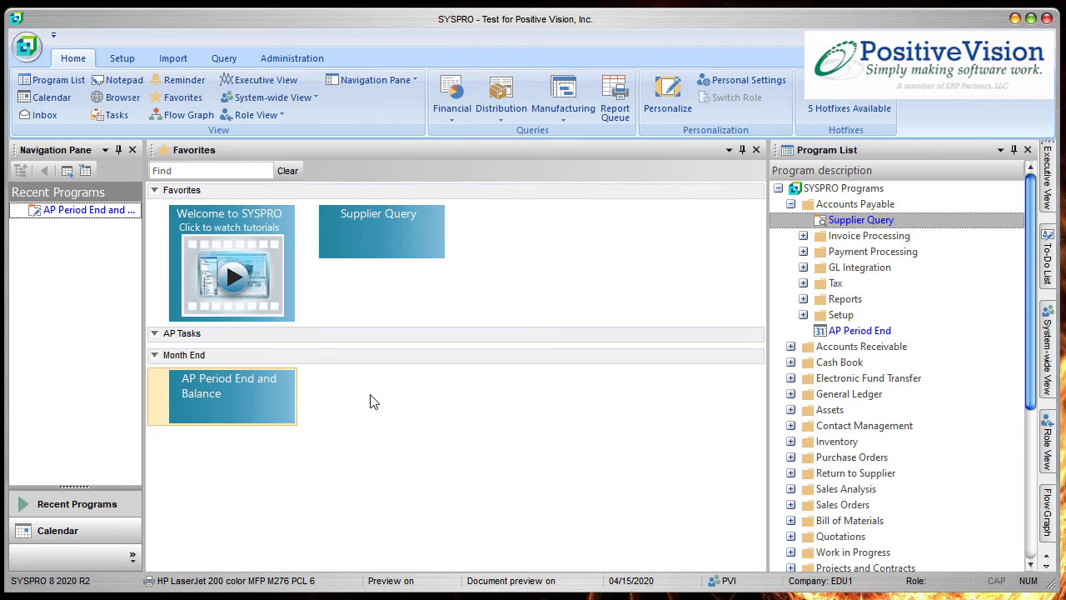
{"action": "mouse_move", "coordinate": [376, 230]}
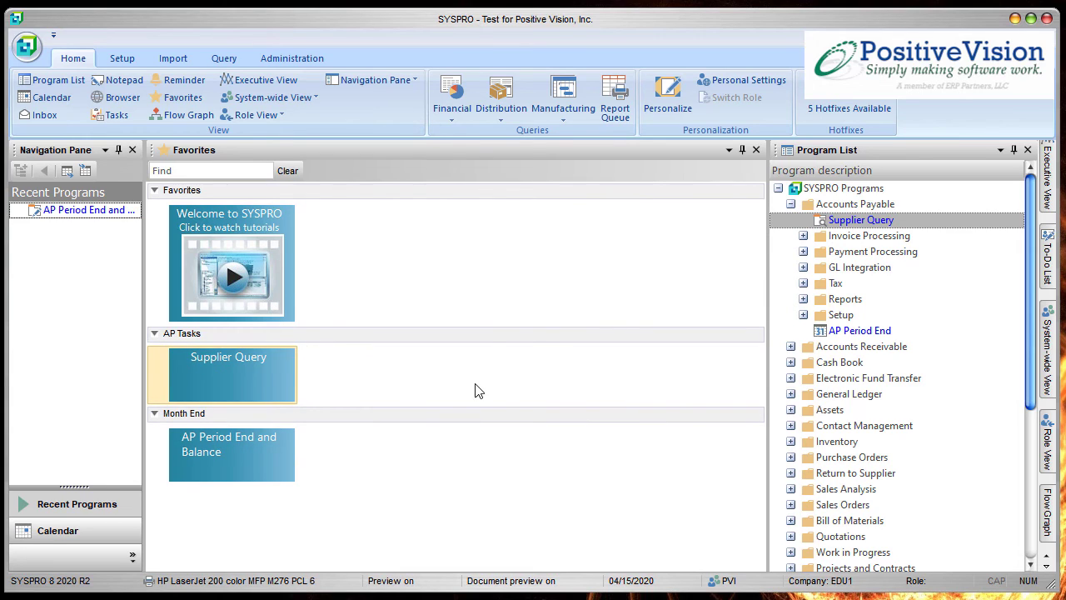
Step: Collapse and re-expand the AP Tasks and Month End categories to verify Supplier Query's placement
{"action": "left_click", "coordinate": [153, 333]}
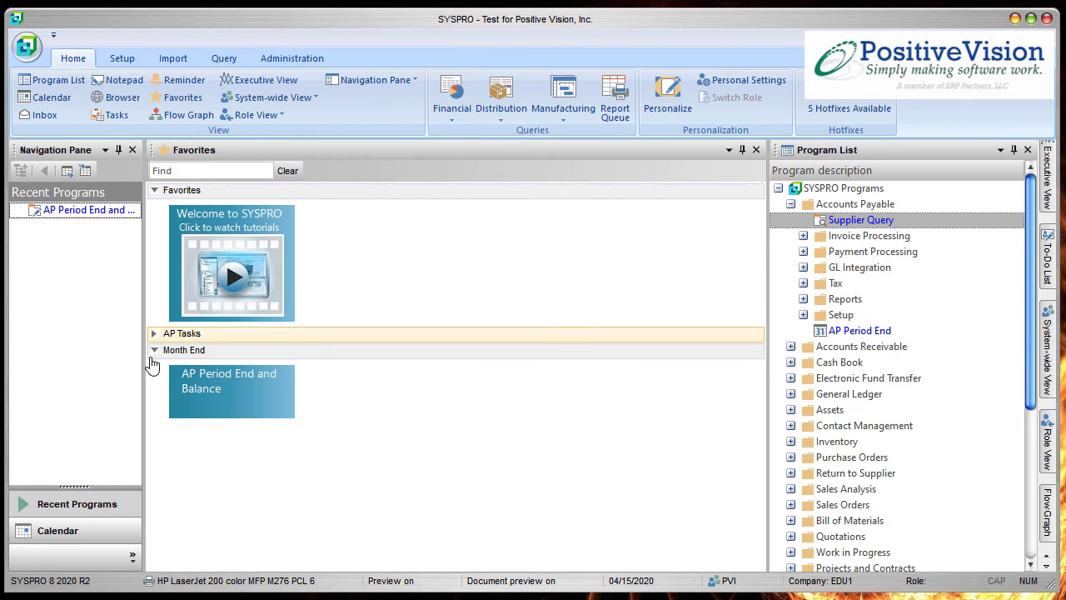
{"action": "left_click", "coordinate": [153, 333]}
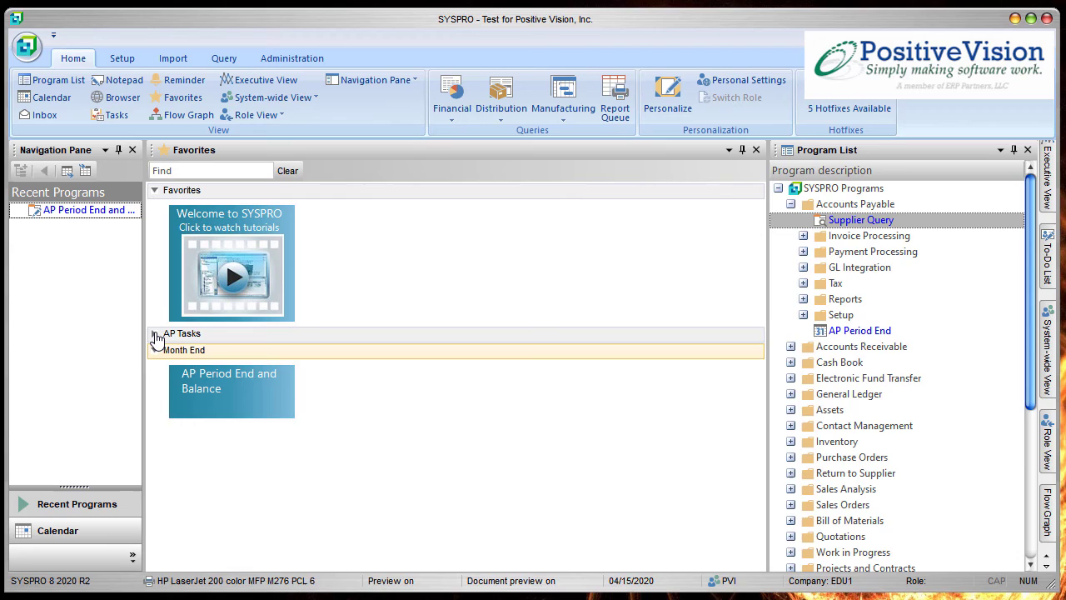
{"action": "left_click", "coordinate": [155, 333]}
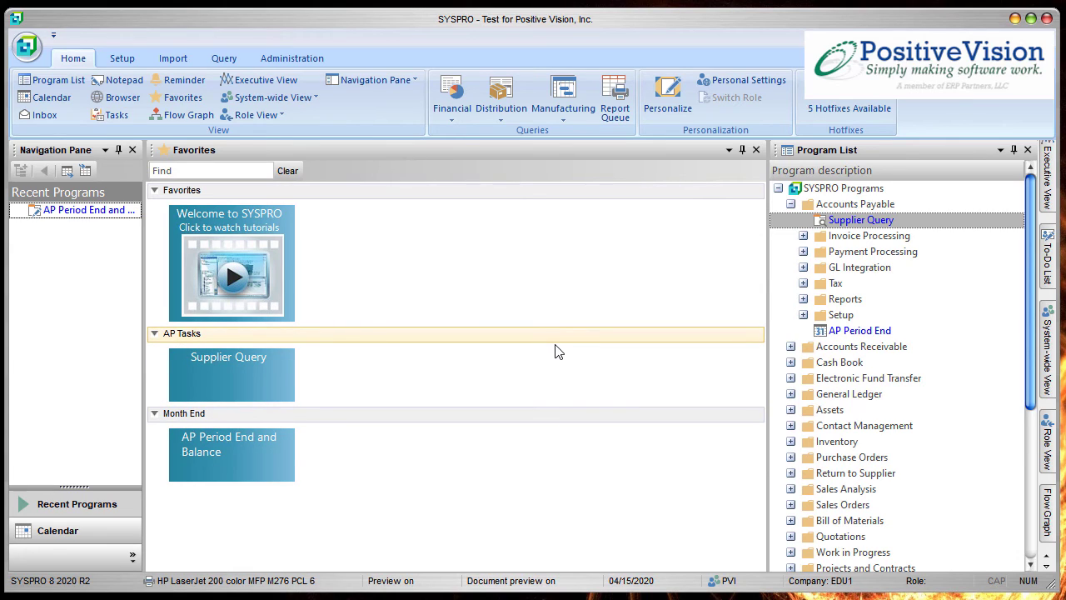
{"action": "mouse_move", "coordinate": [542, 268]}
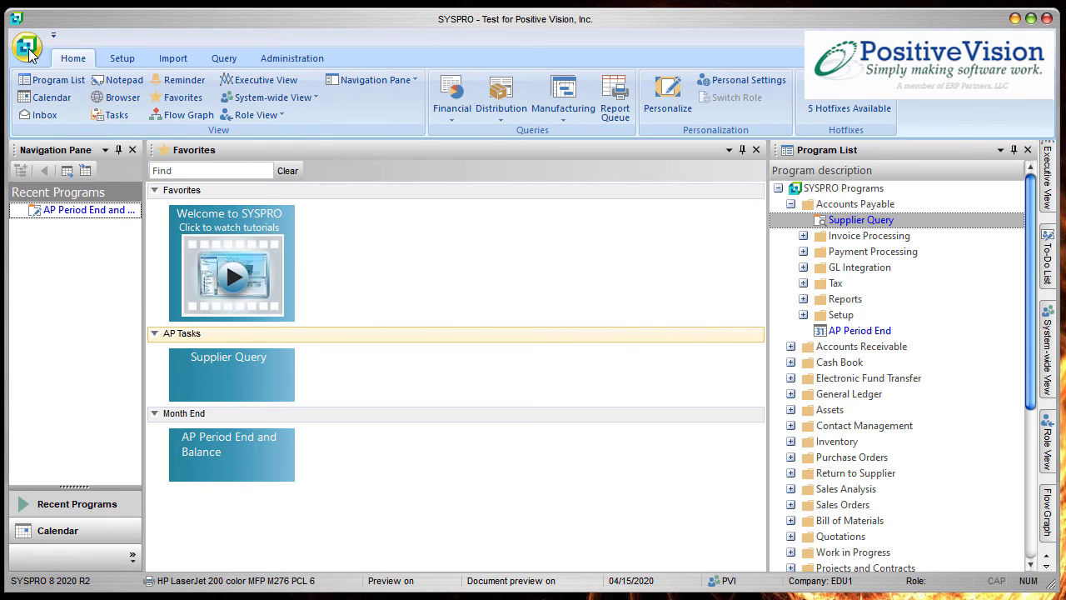
Step: Exit SYSPRO and log back in, confirming AP Tasks and Month End favourites keep their shortcuts
{"action": "left_click", "coordinate": [27, 46]}
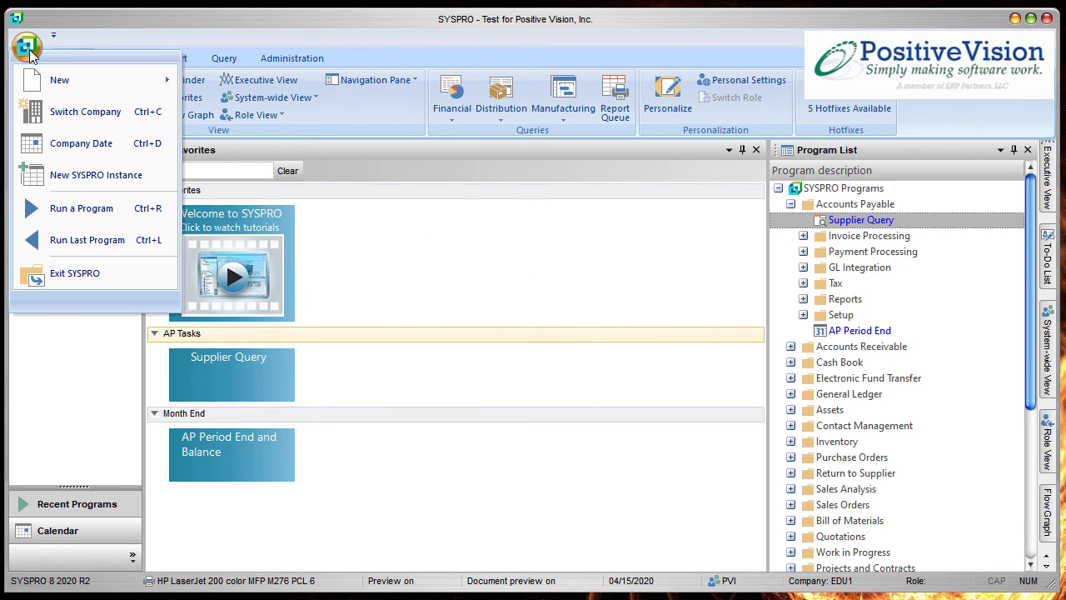
{"action": "mouse_move", "coordinate": [85, 112]}
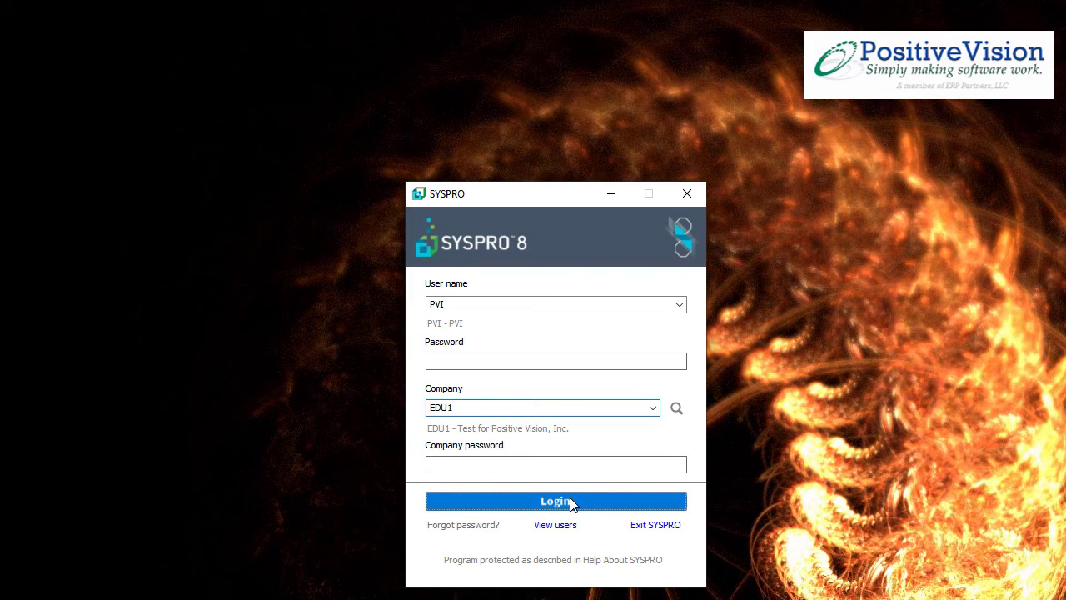
{"action": "left_click", "coordinate": [557, 499]}
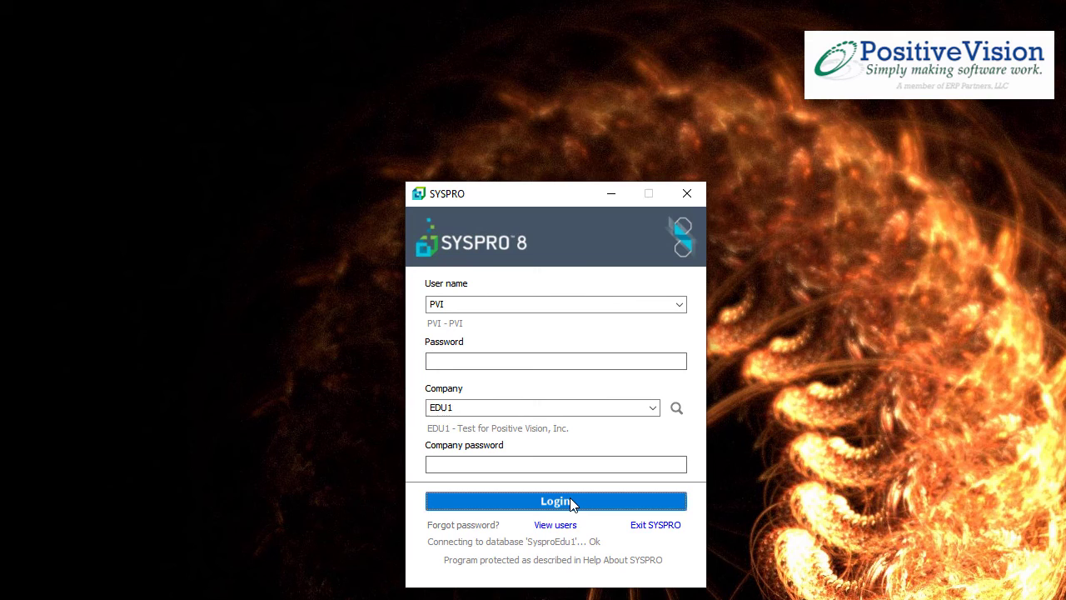
{"action": "left_click", "coordinate": [556, 500]}
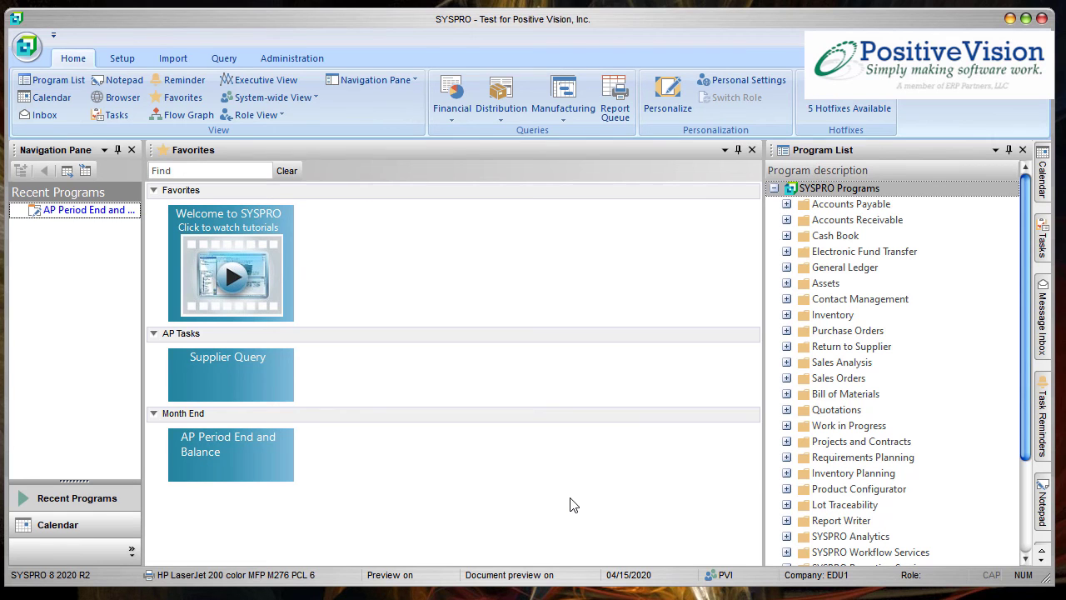